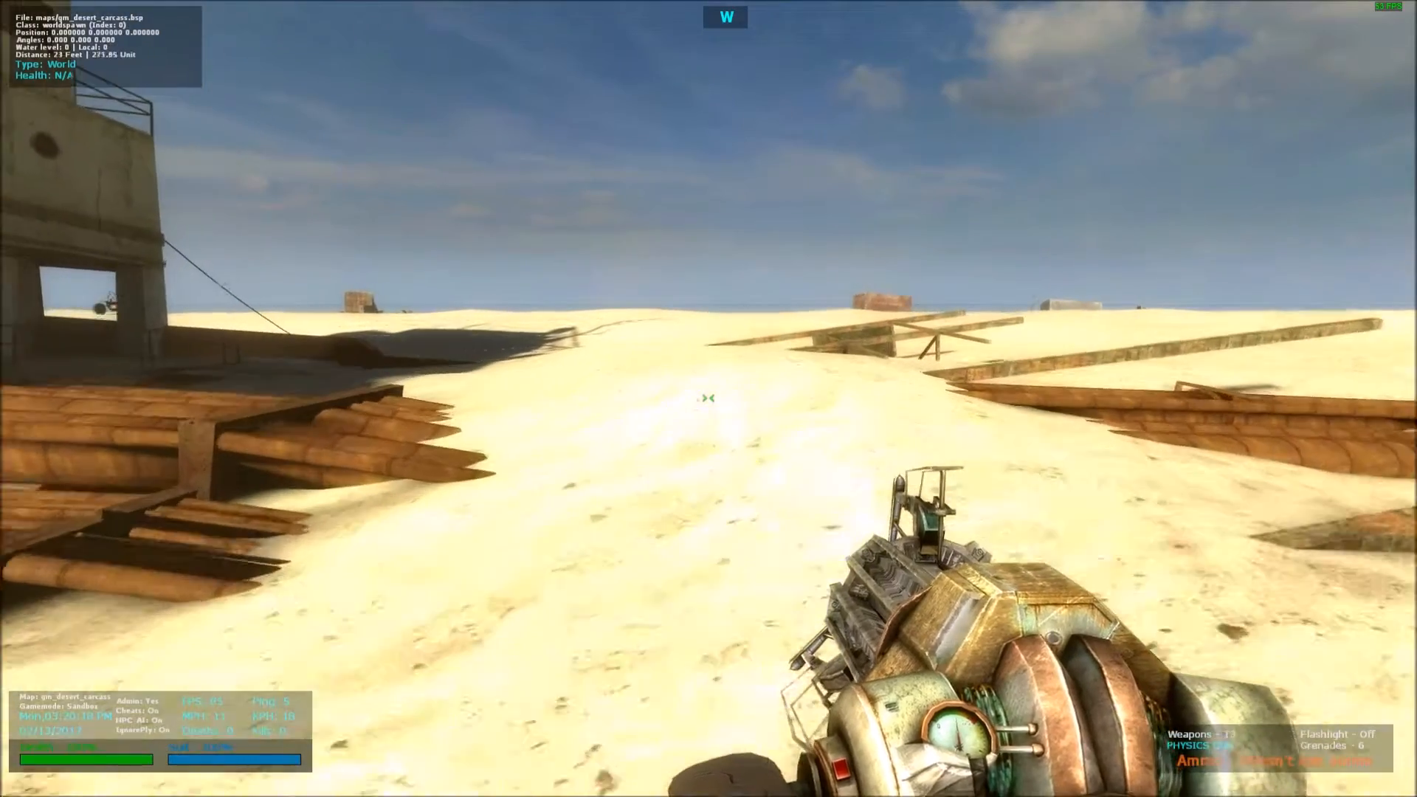
Select the NPC Bullseye tool from the spawn menu's tool list
key("w")
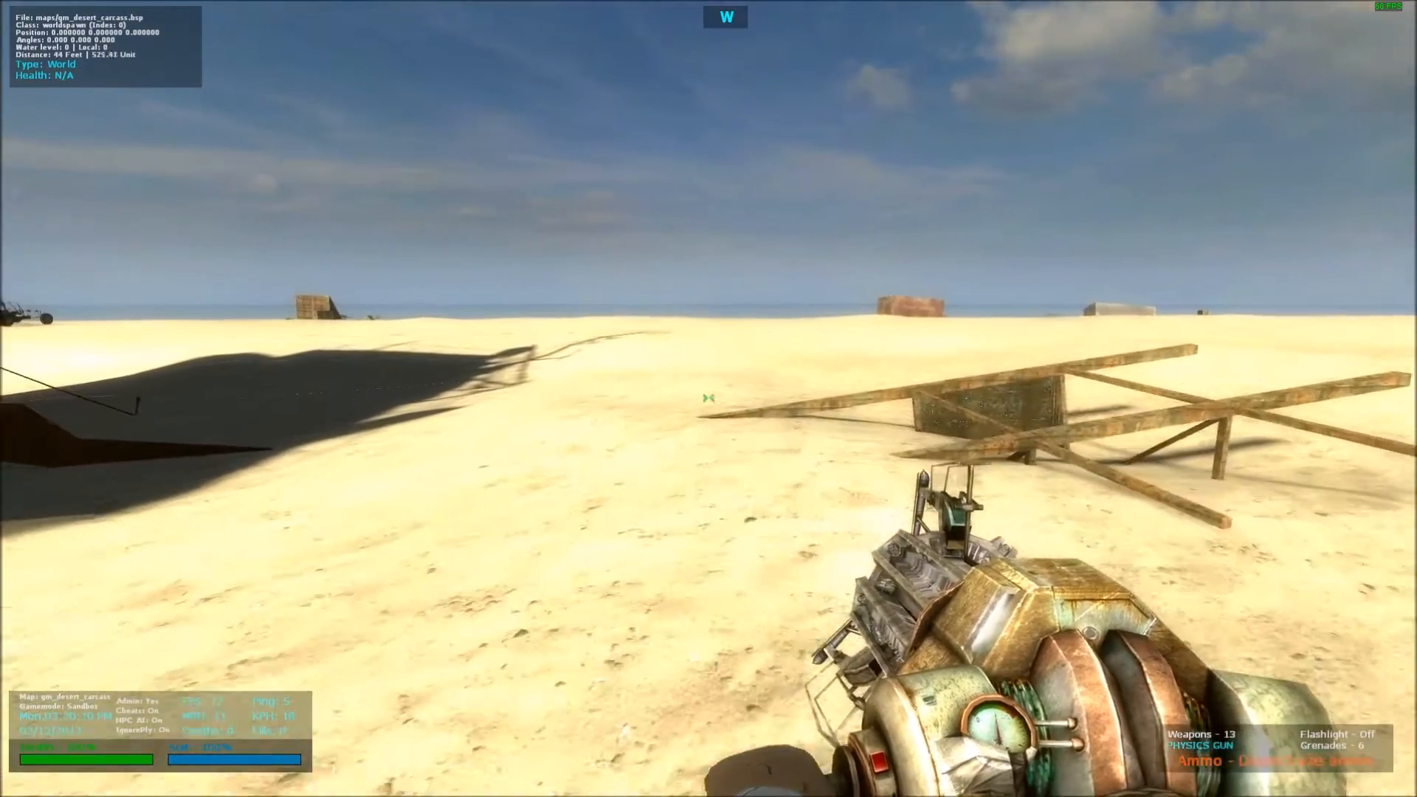
key("q")
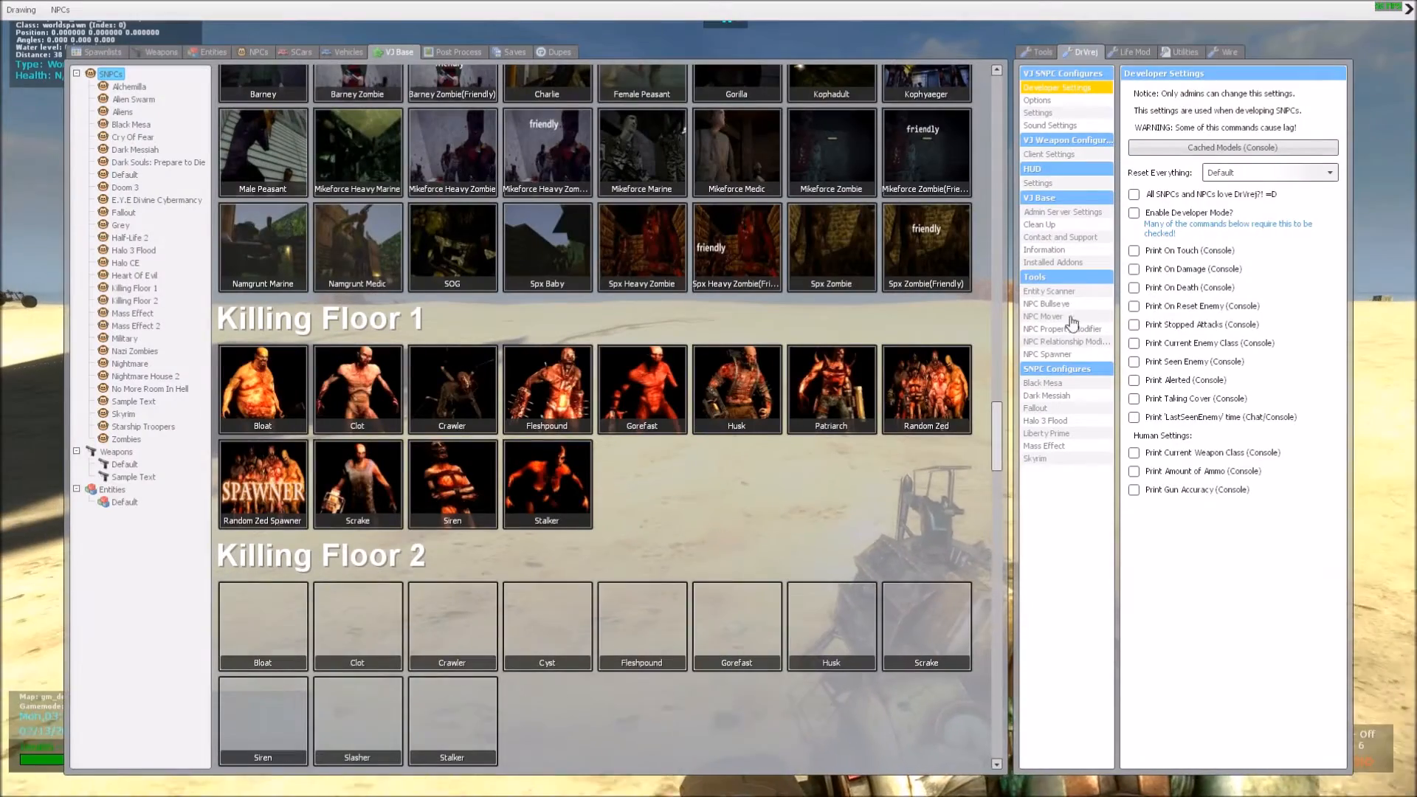
left_click(1047, 304)
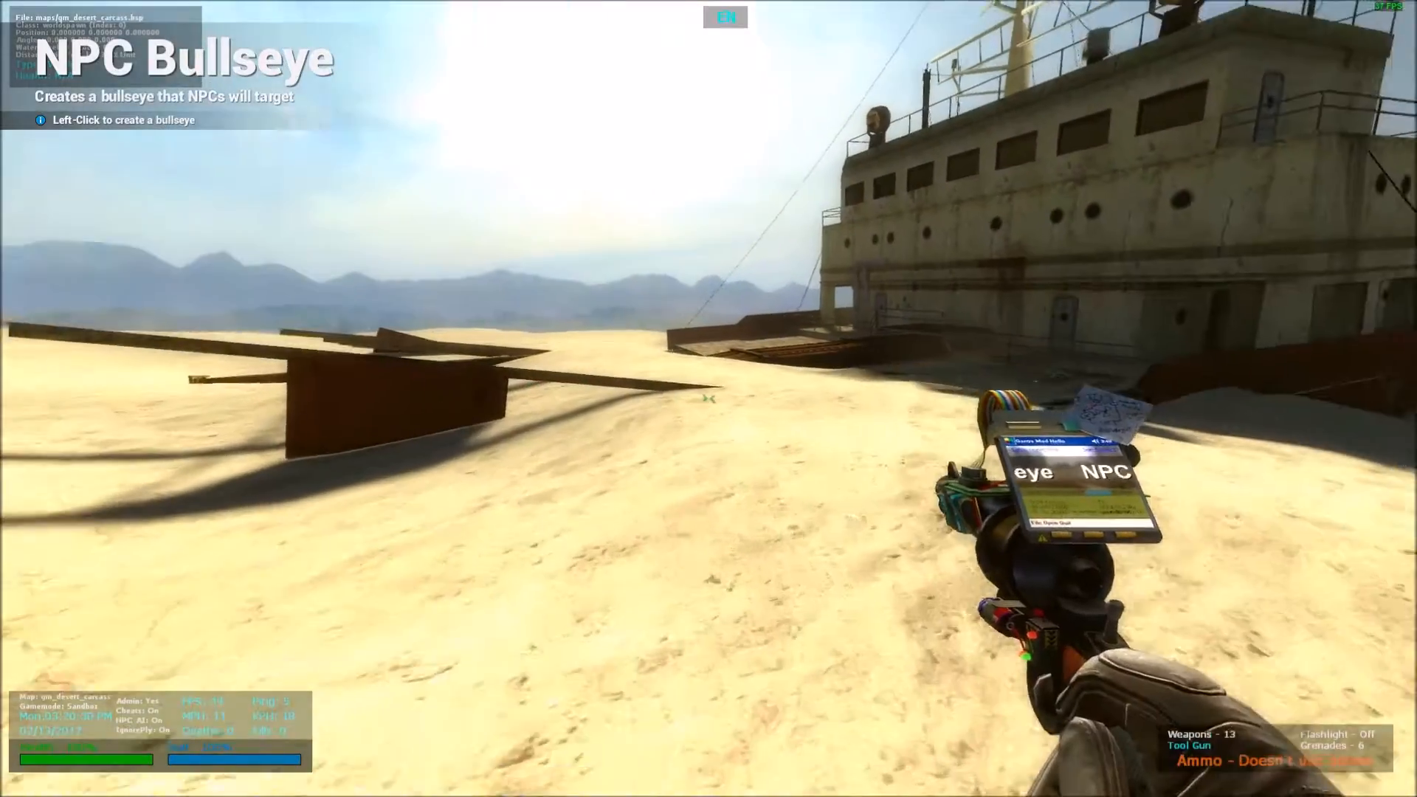
mouse_move(709, 399)
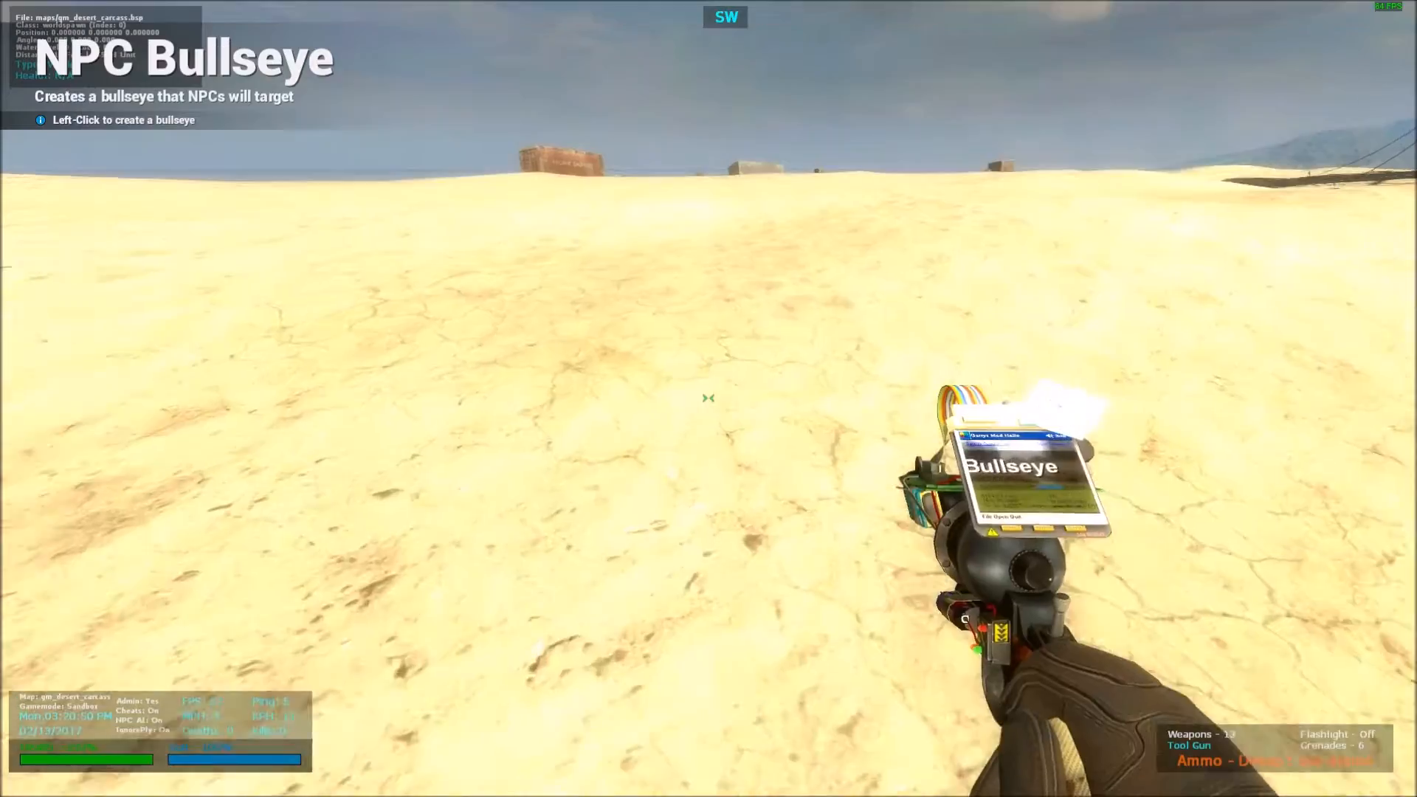
Spawn a bullseye on the desert floor near the zombie and deactivate it so it turns red
left_click(707, 397)
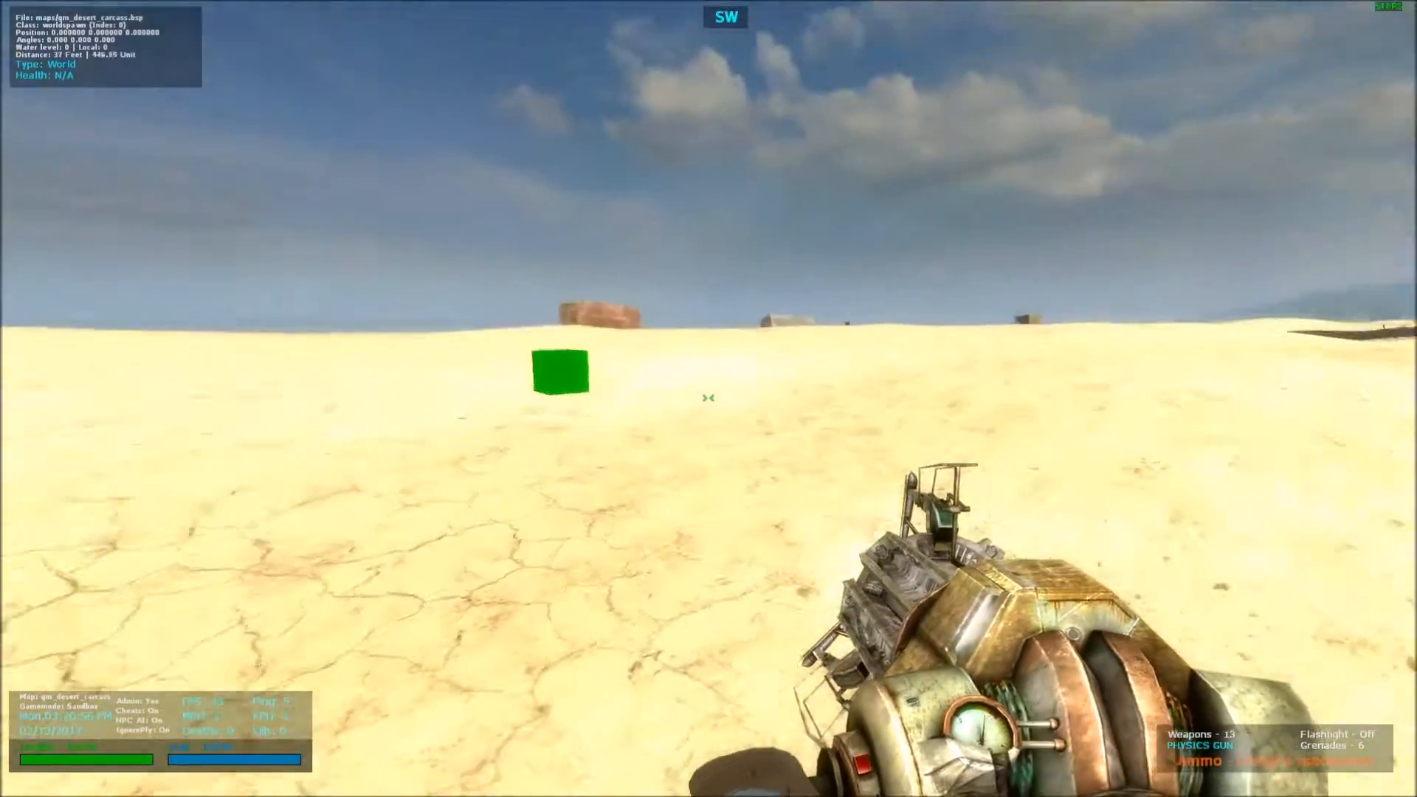
left_click(707, 397)
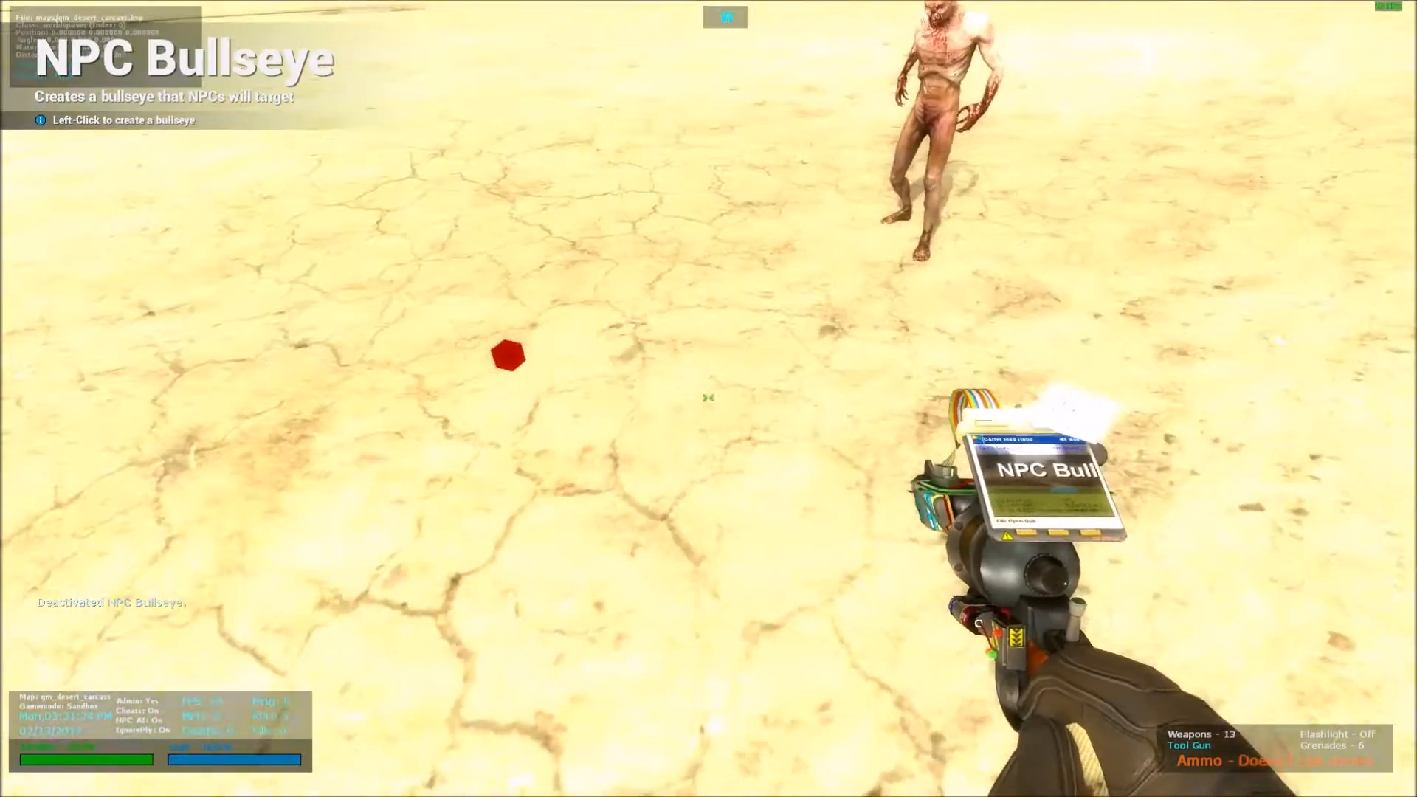
left_click(708, 397)
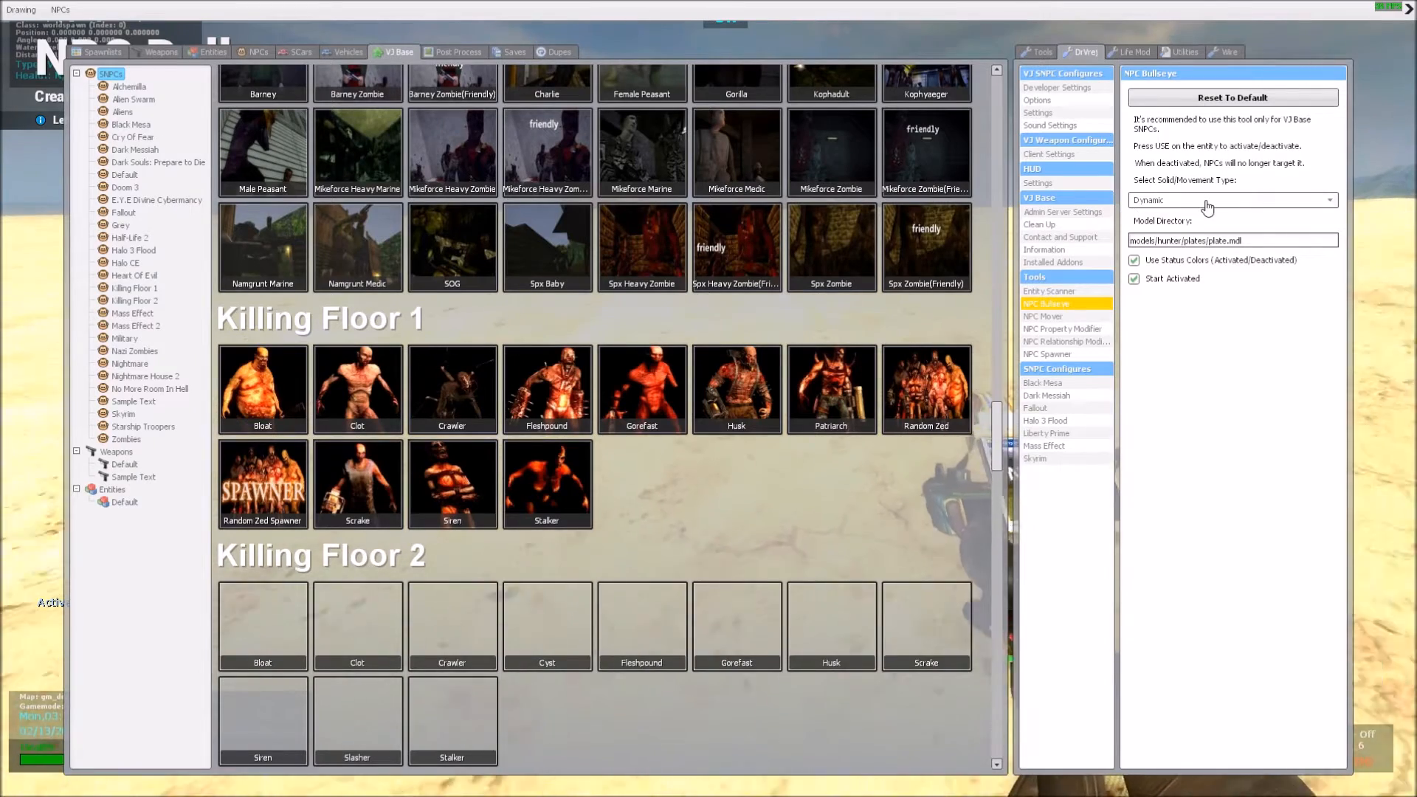
Expand the Select Solid/Movement Type dropdown showing Physics, Static and Dynamic
left_click(1231, 199)
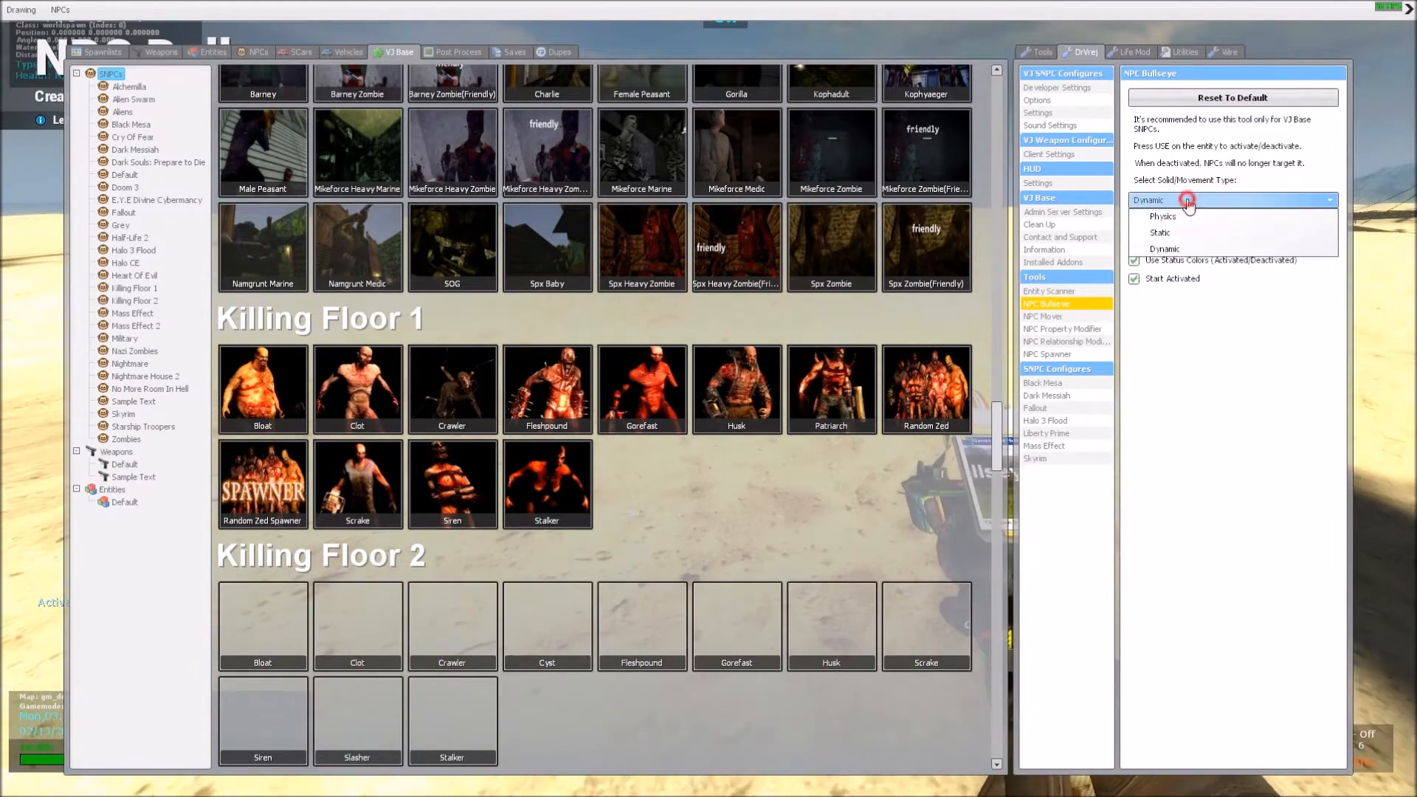
mouse_move(1219, 211)
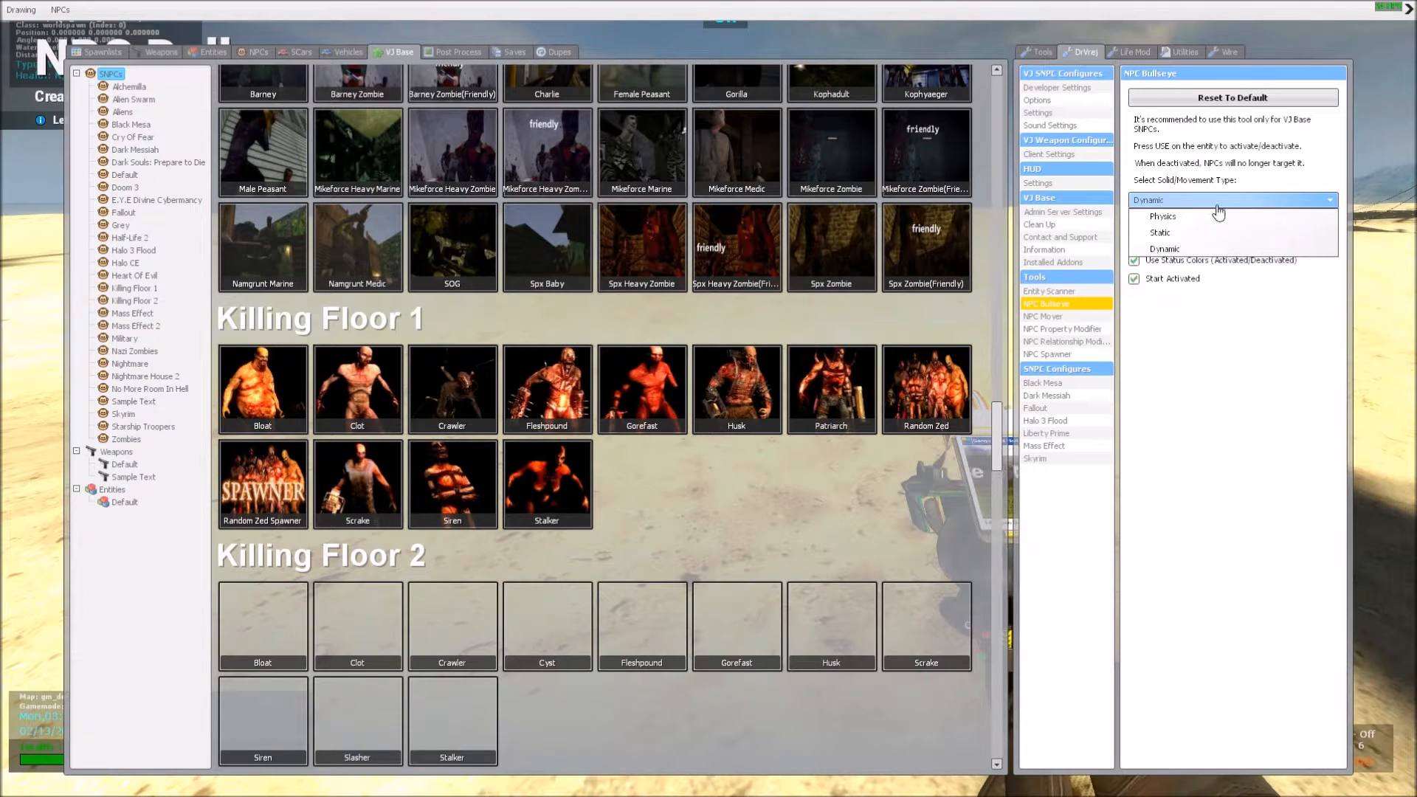
mouse_move(1193, 263)
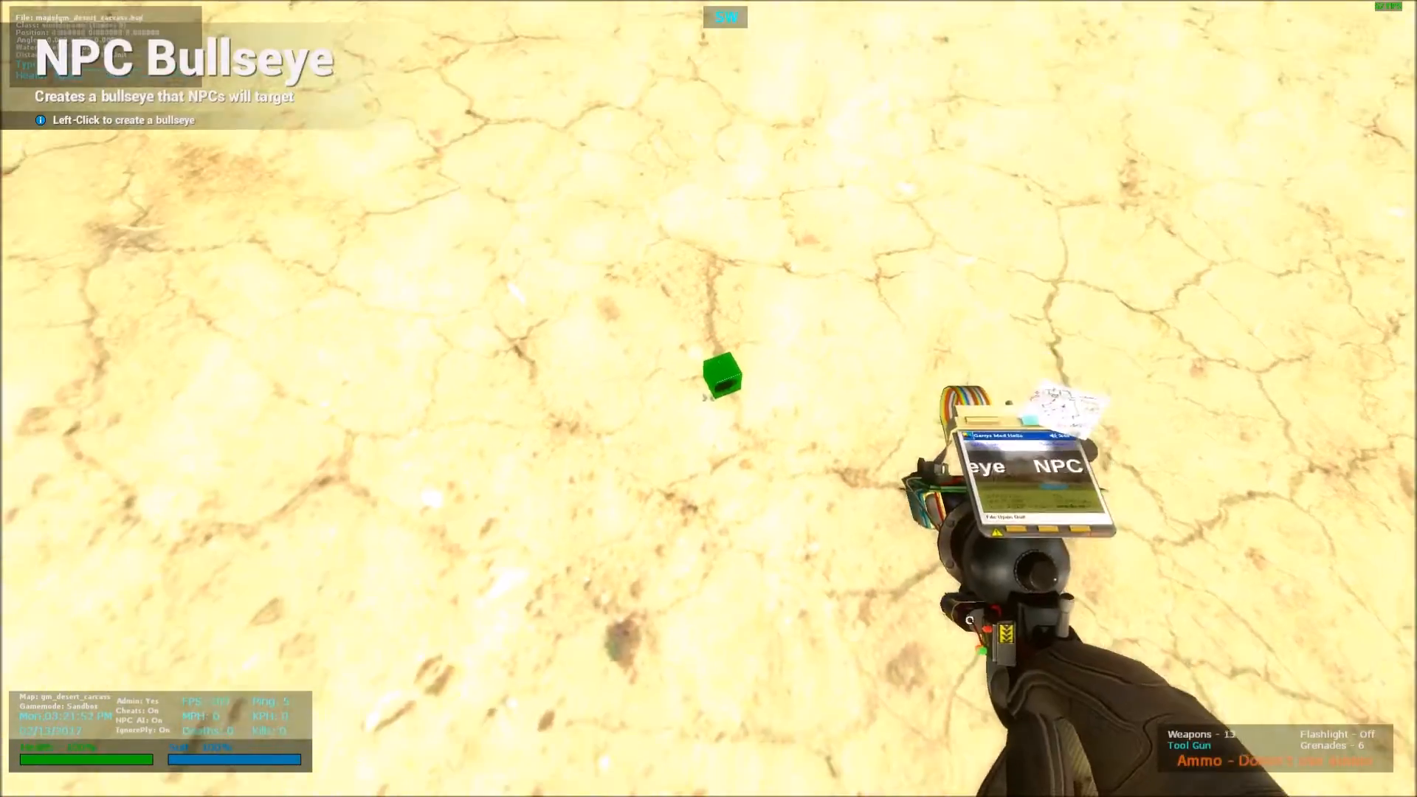
Reopen the spawn menu with the bullseye's Static movement type chosen
key("q")
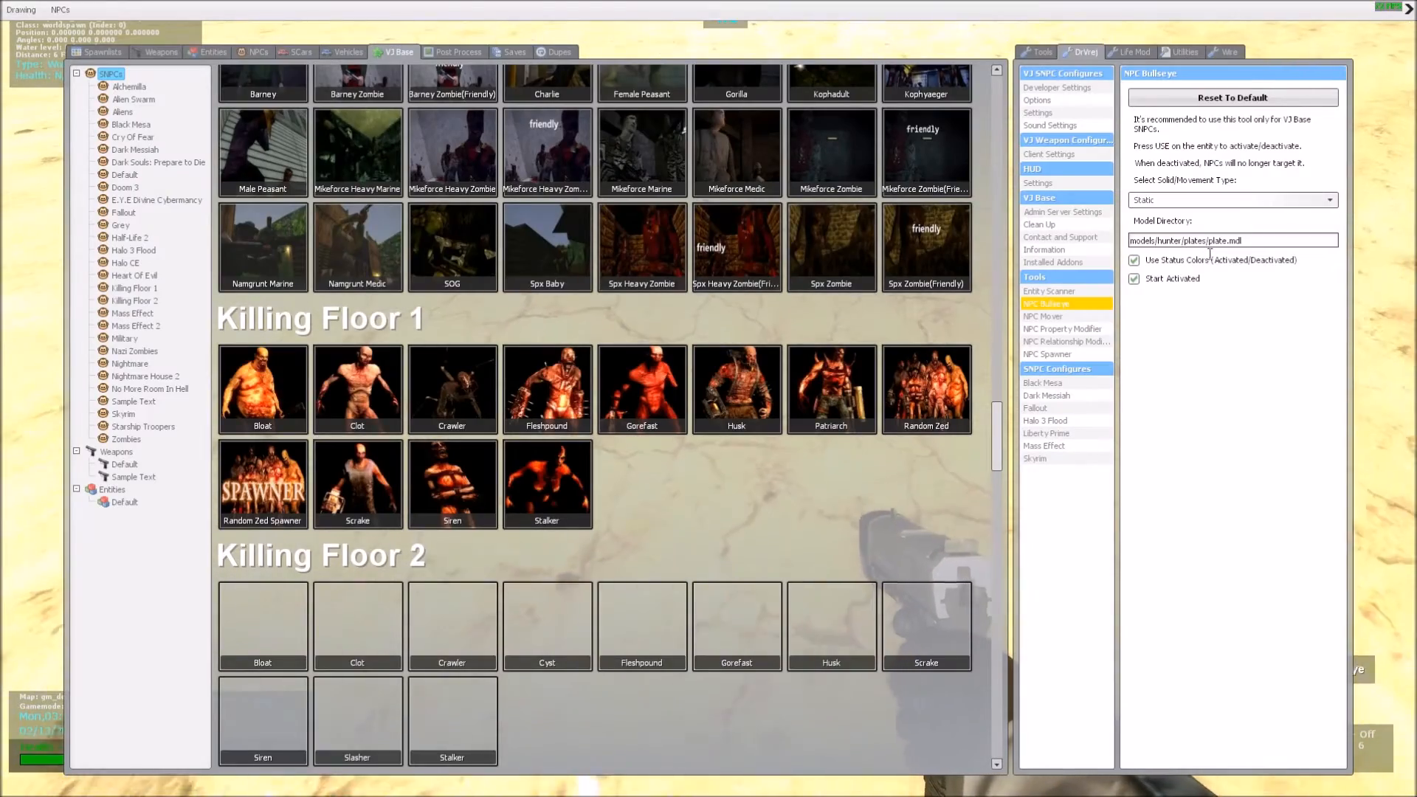
Copy the oil barrel's model path from the Construction Props spawn list
left_click(1210, 240)
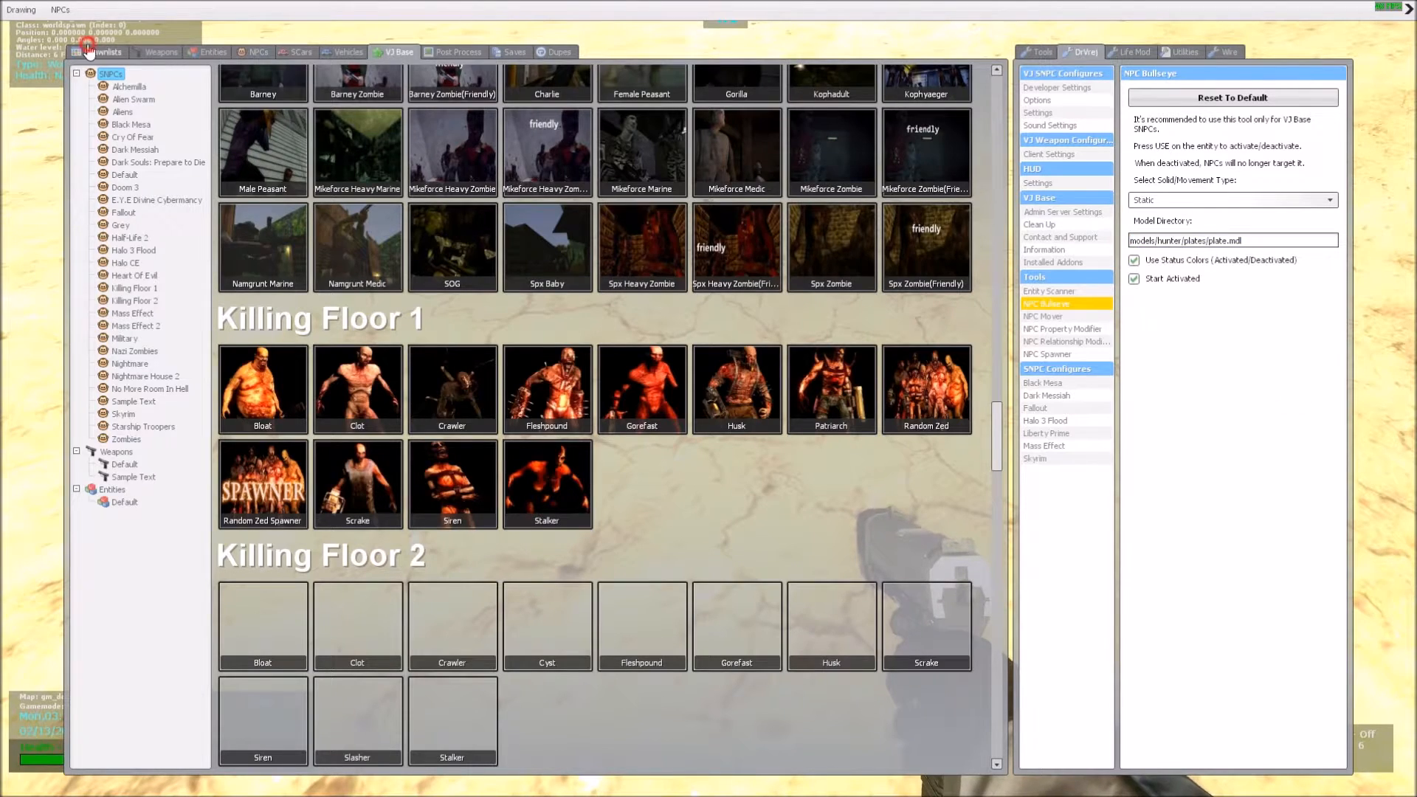
left_click(103, 52)
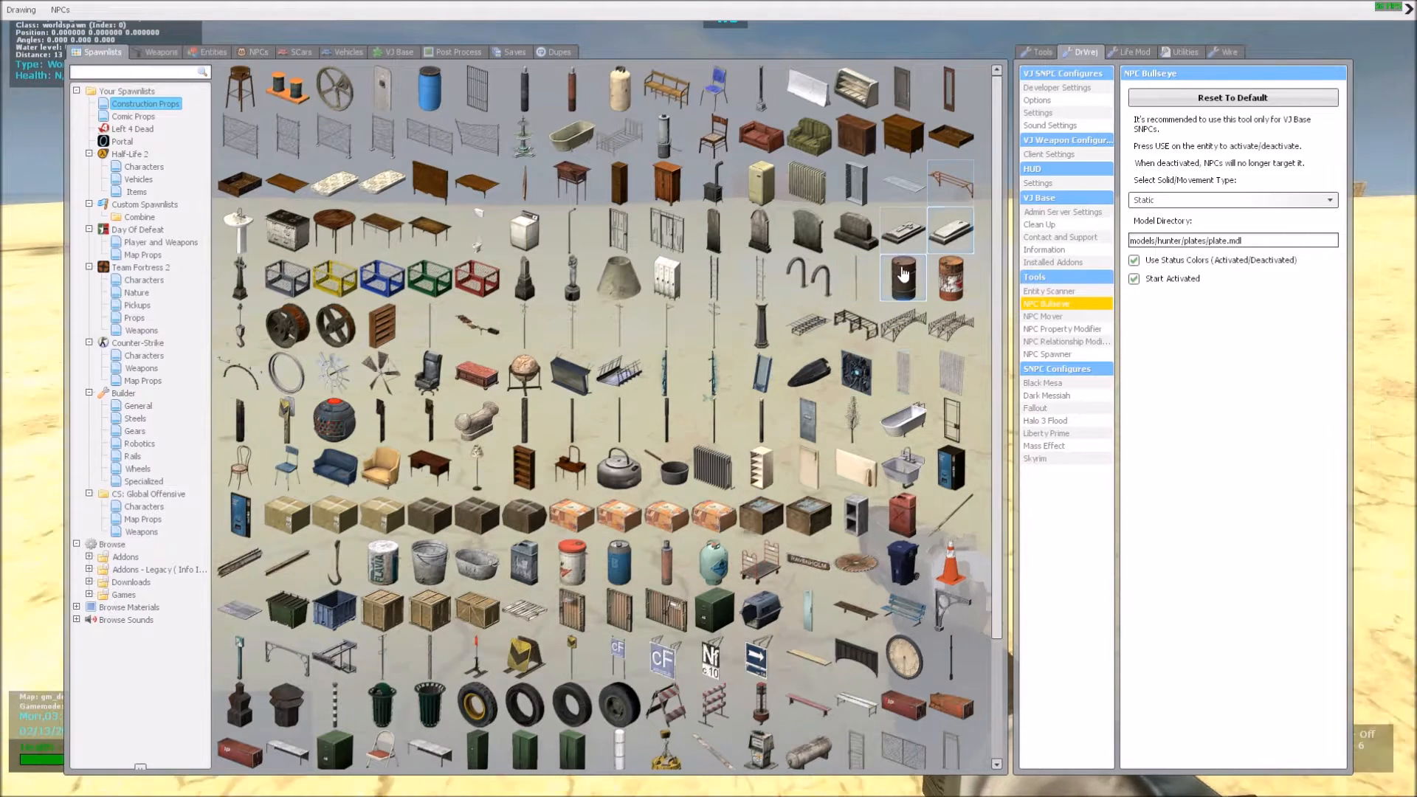
right_click(903, 279)
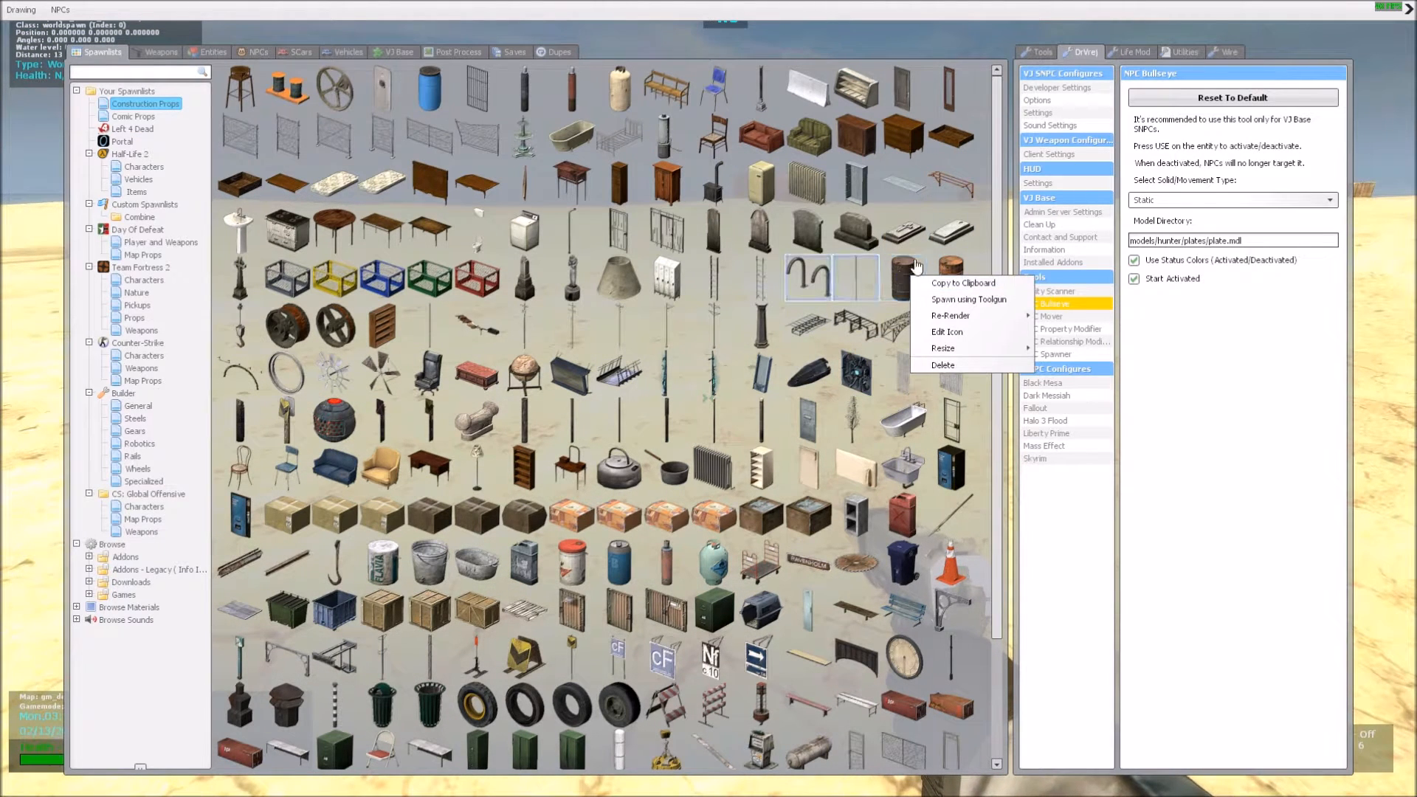
mouse_move(963, 283)
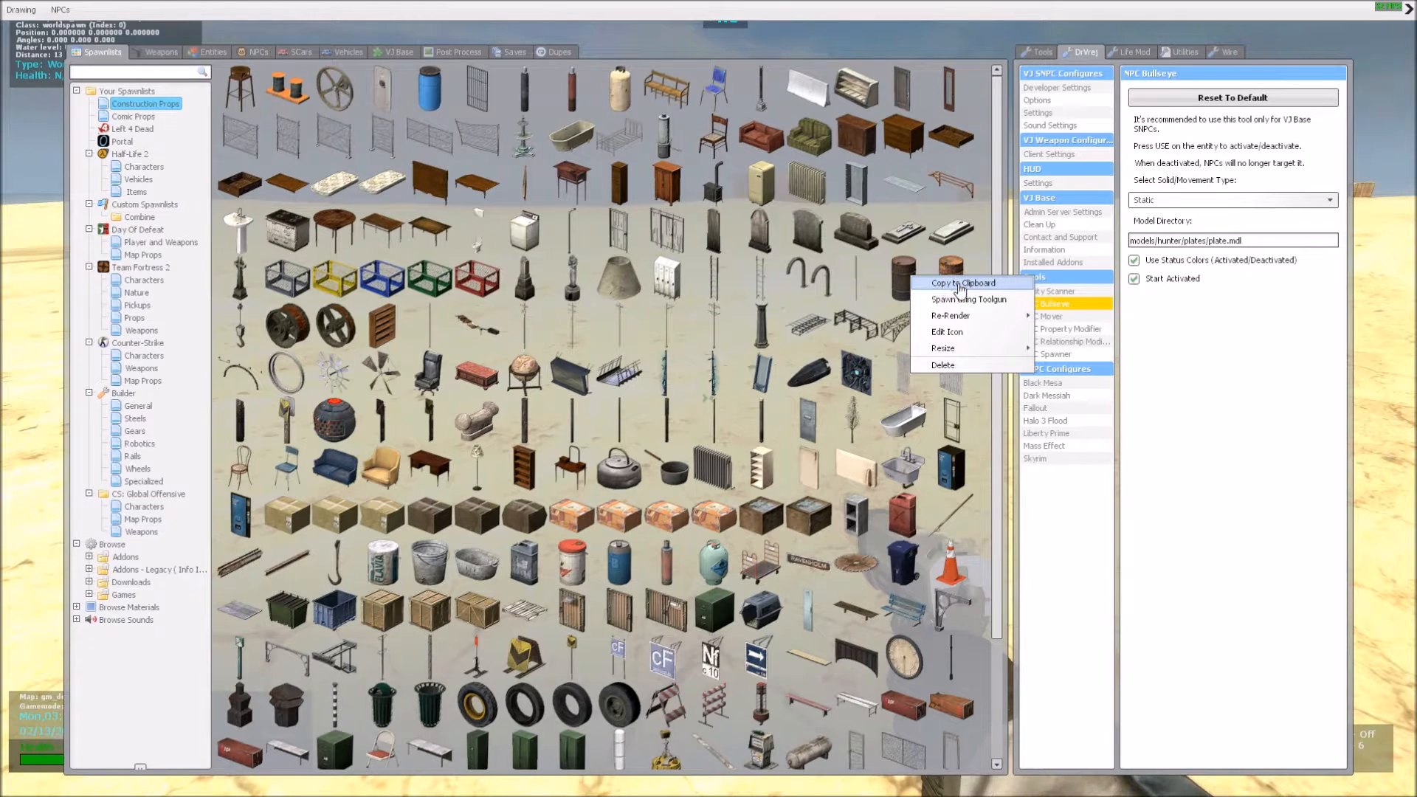
left_click(964, 283)
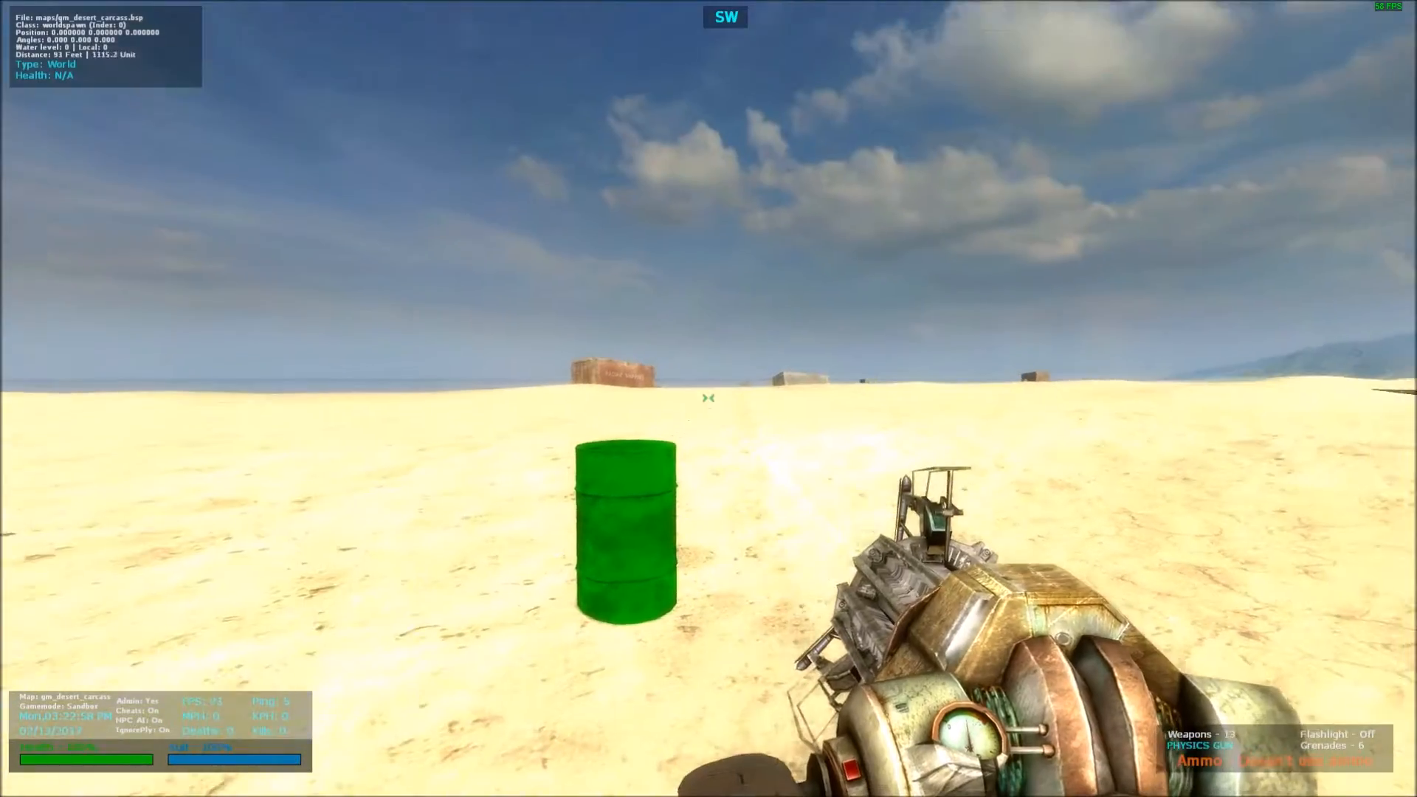
Place a Physics oildrum001.mdl bullseye for the Killing Floor creature to attack
key("q")
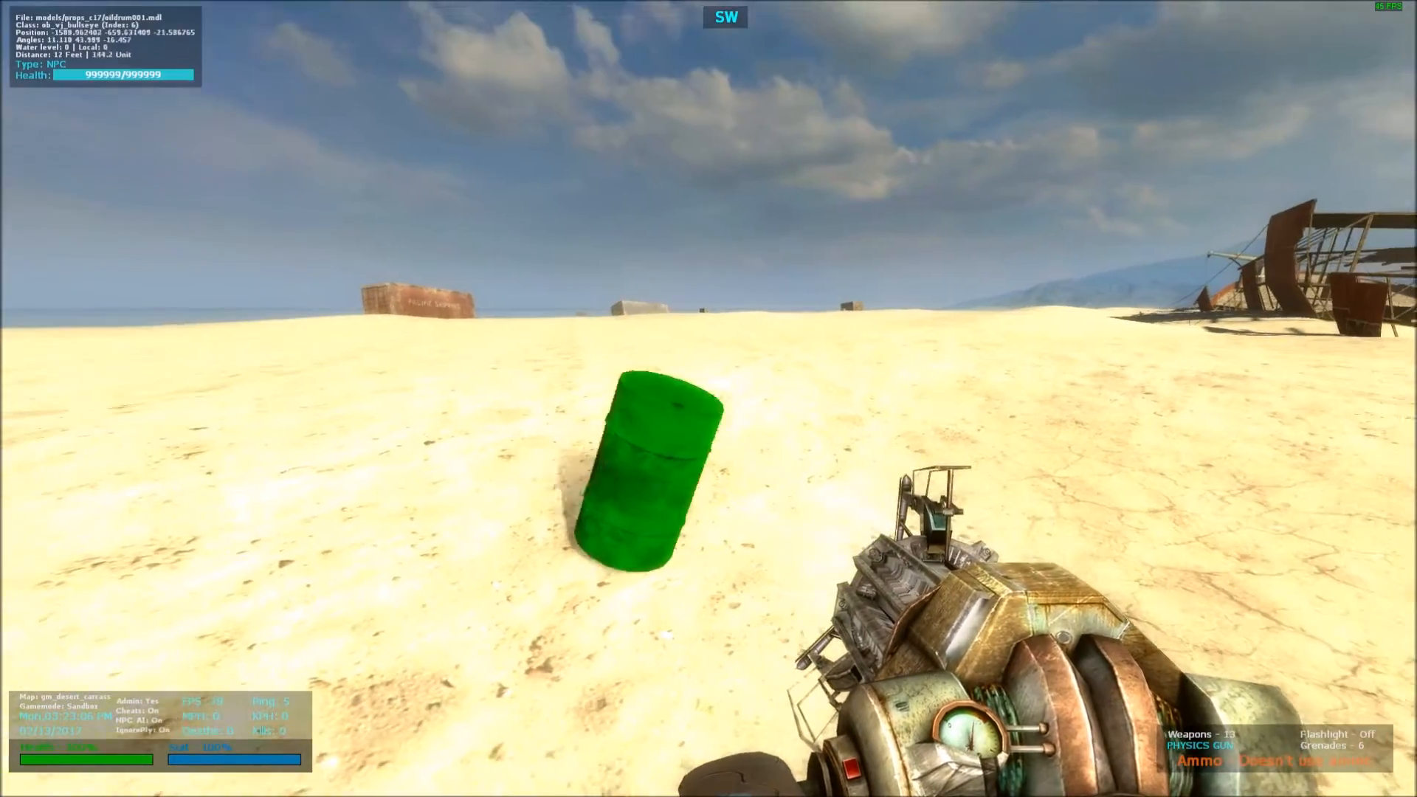
key("q")
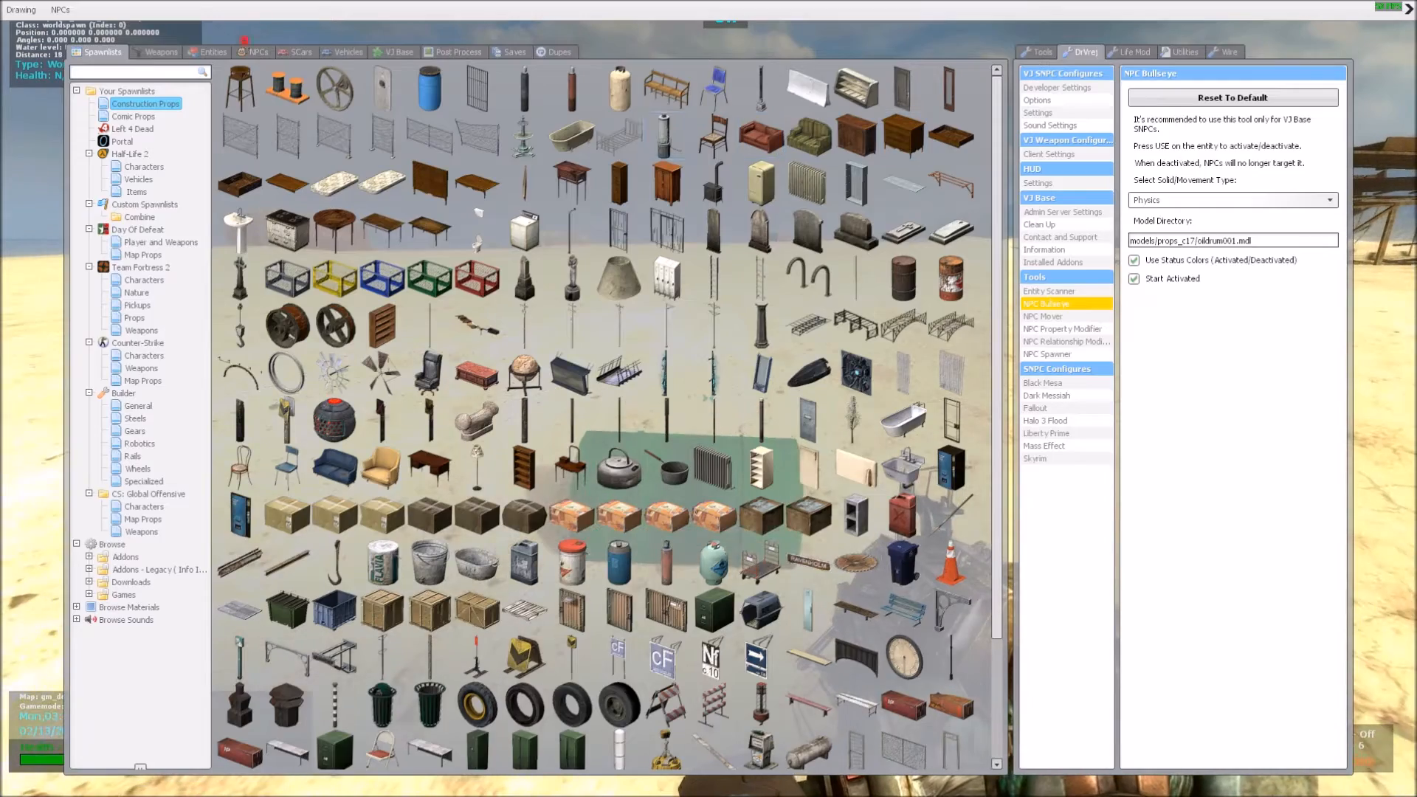
left_click(255, 51)
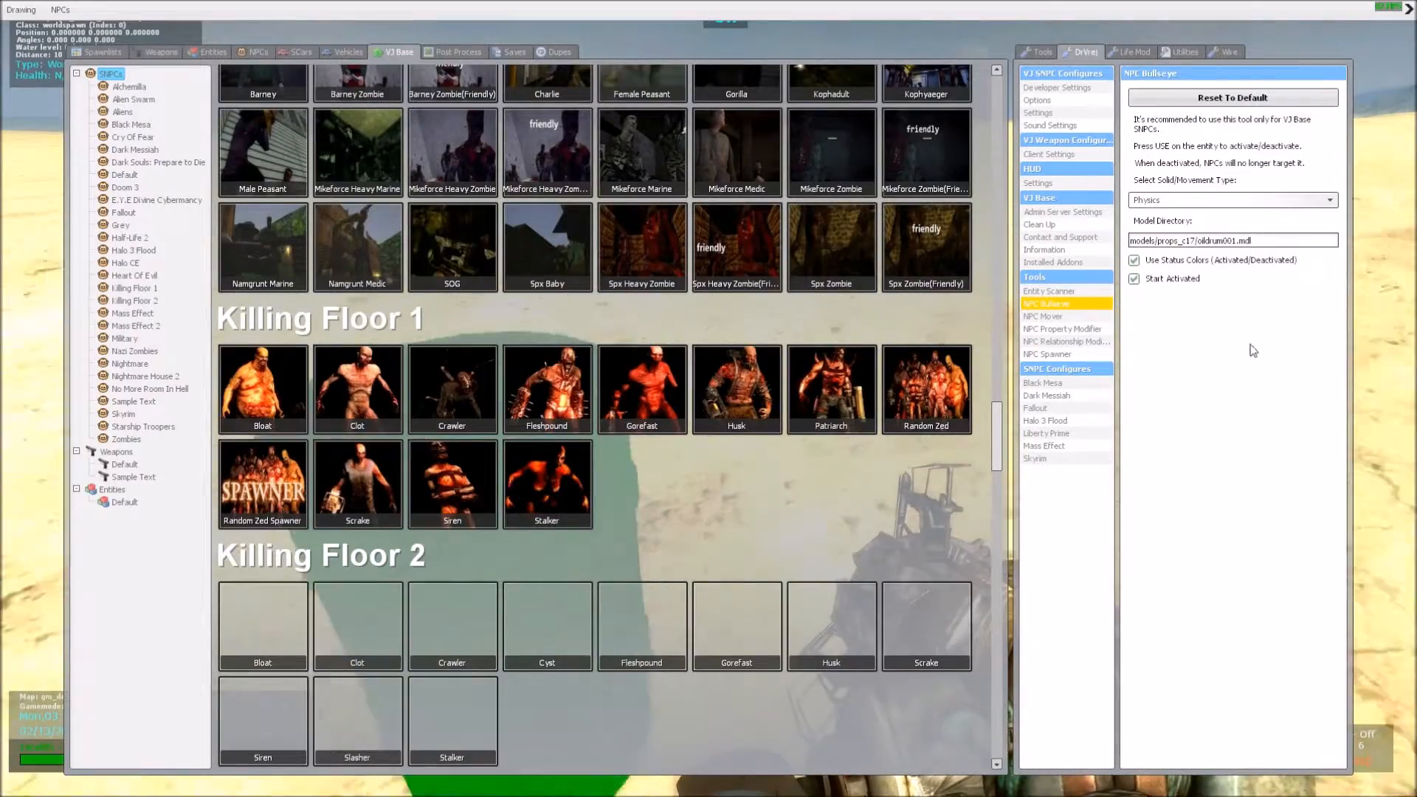
left_click(1135, 263)
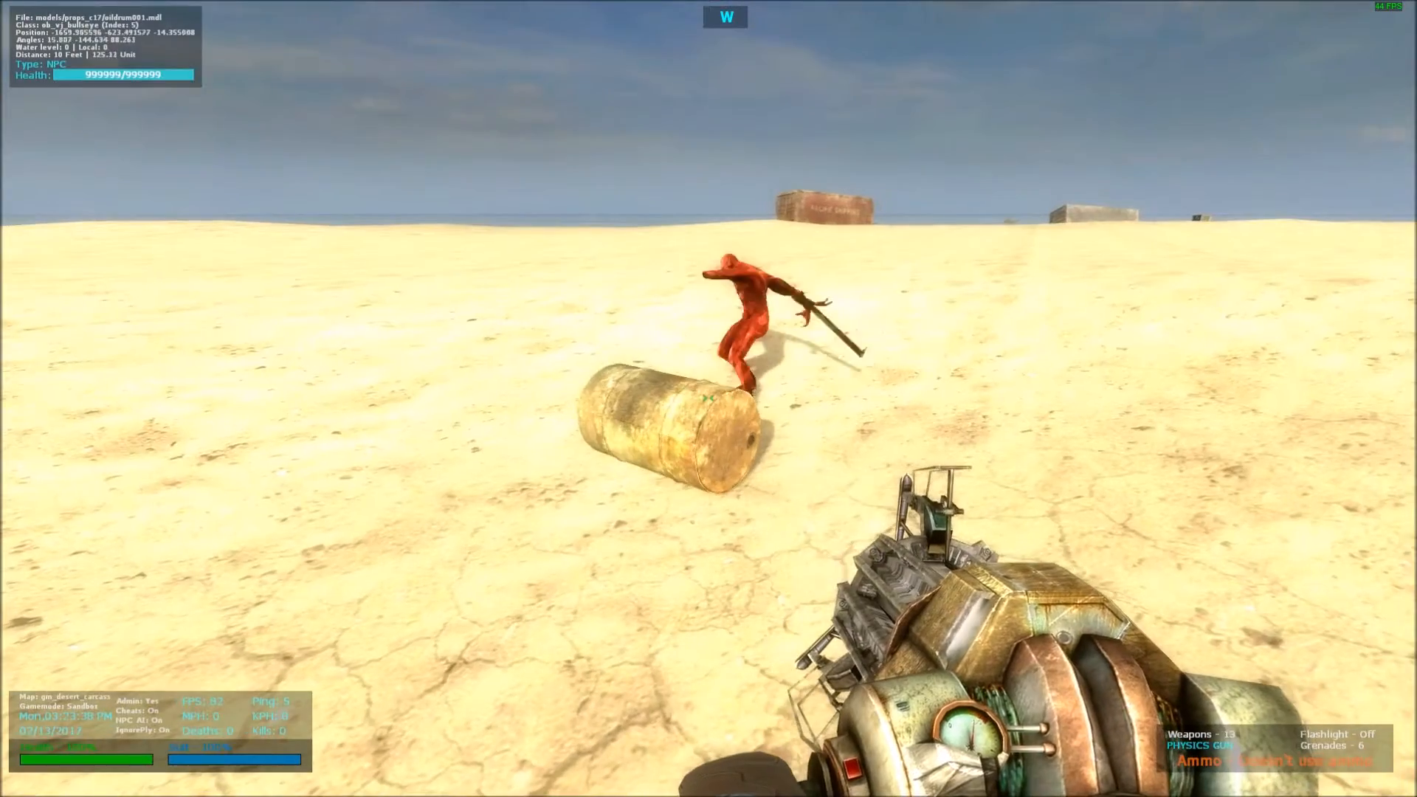
key("z")
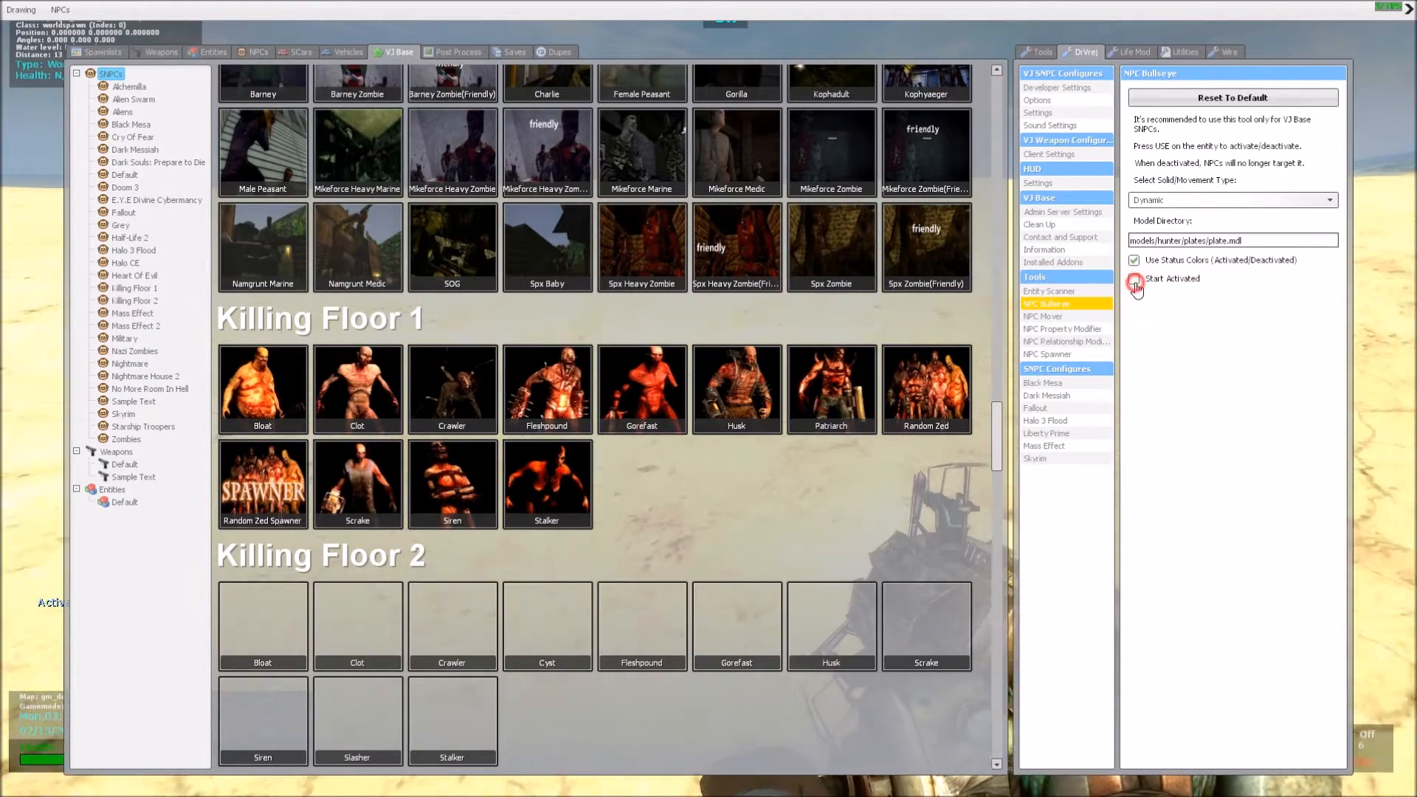
Set new plate-model bullseyes to start activated with Dynamic movement
left_click(1135, 280)
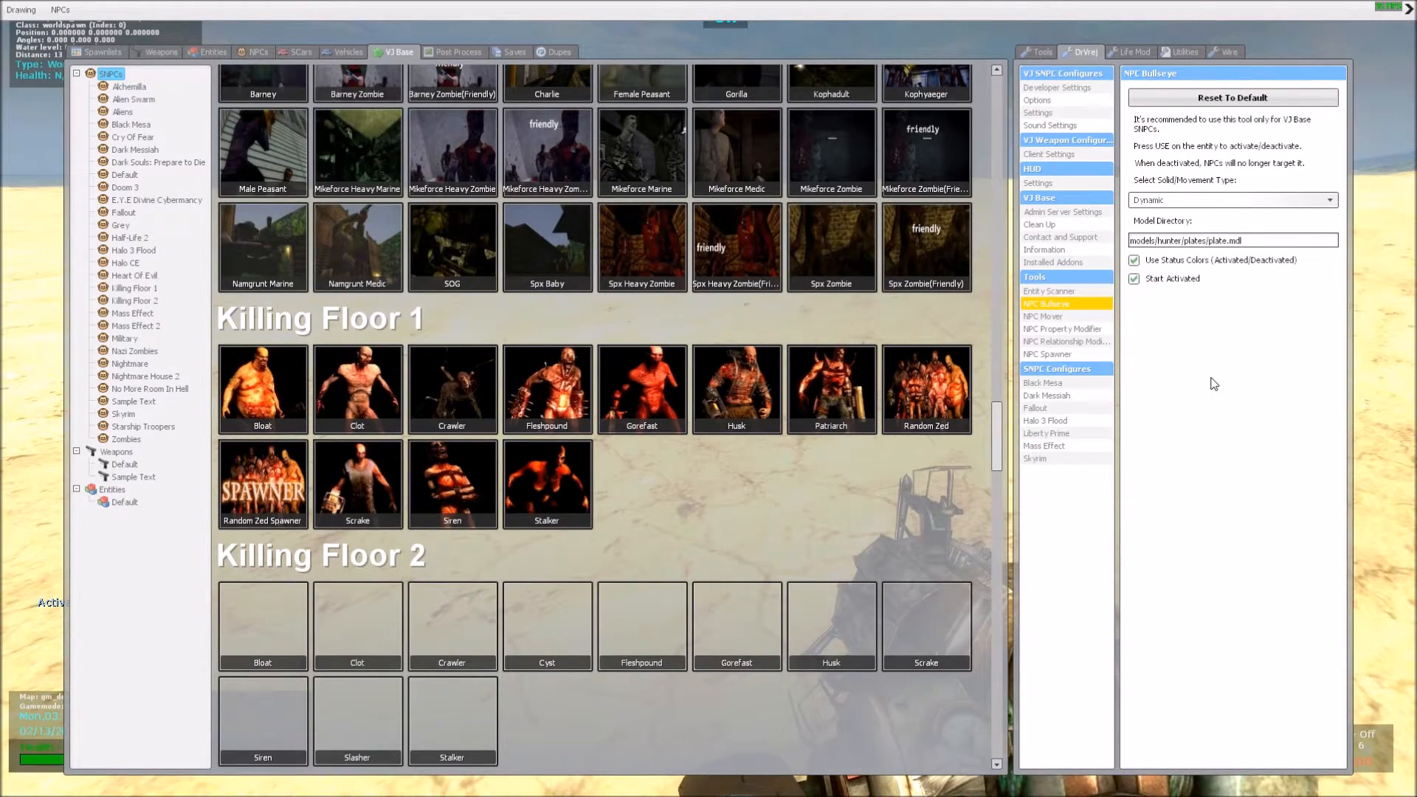
mouse_move(1182, 274)
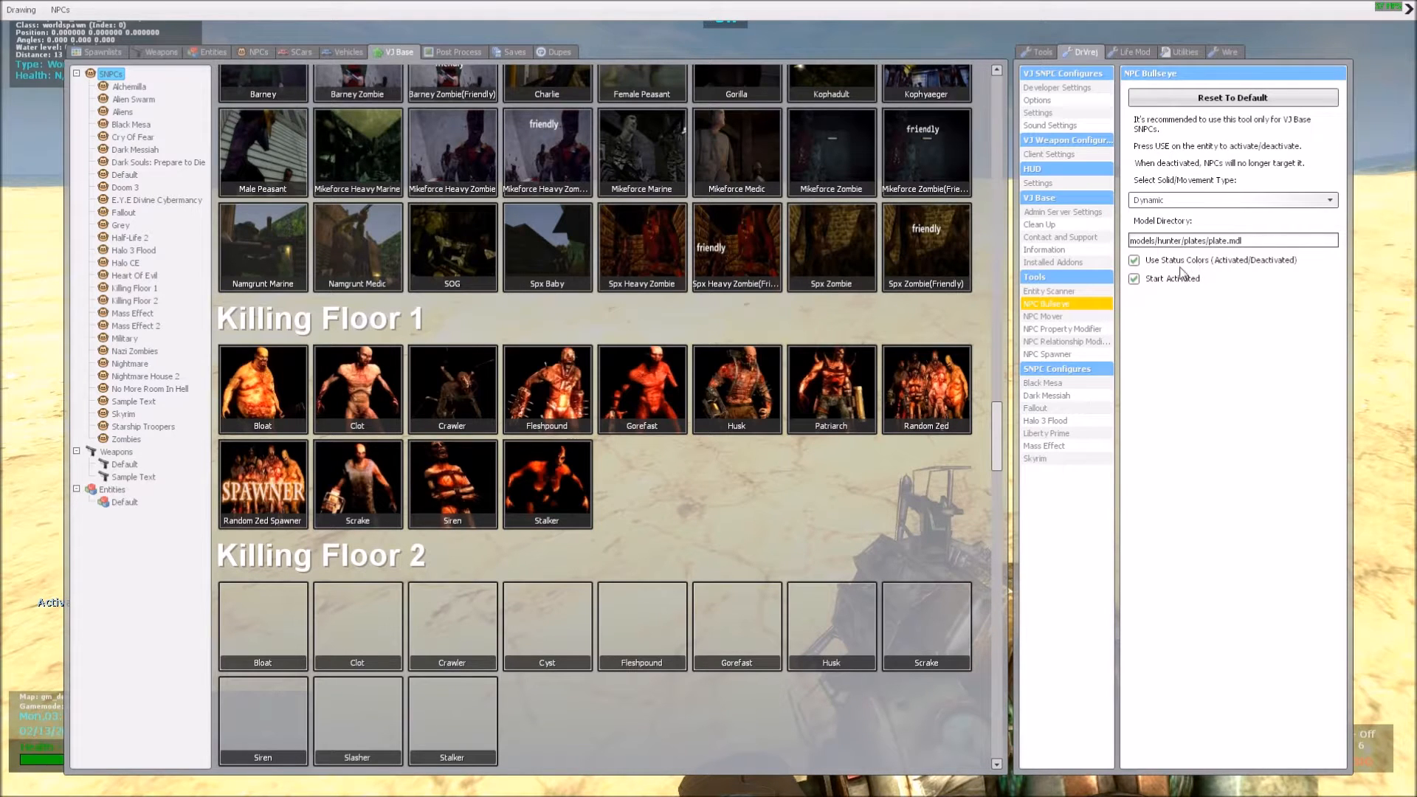
mouse_move(1276, 269)
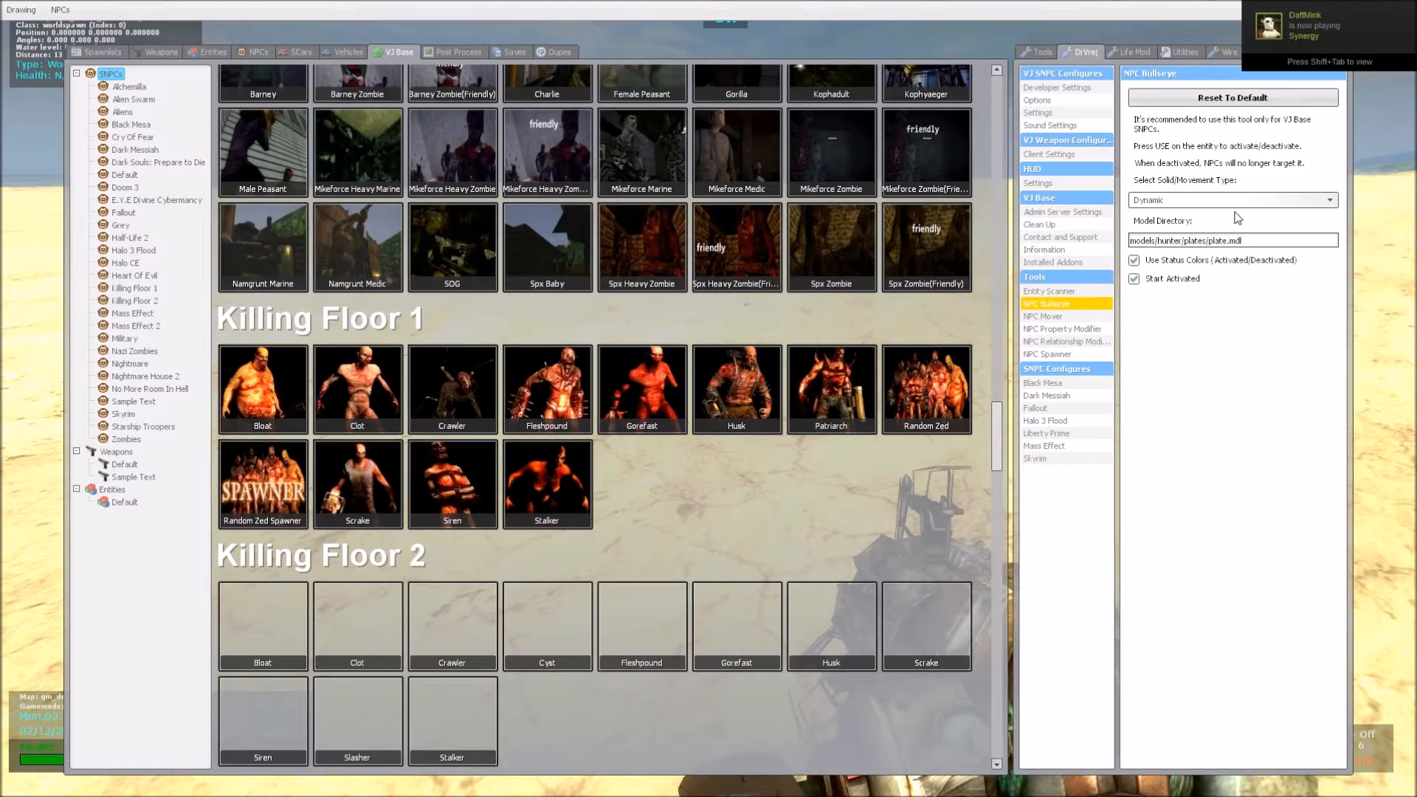
left_click(1231, 199)
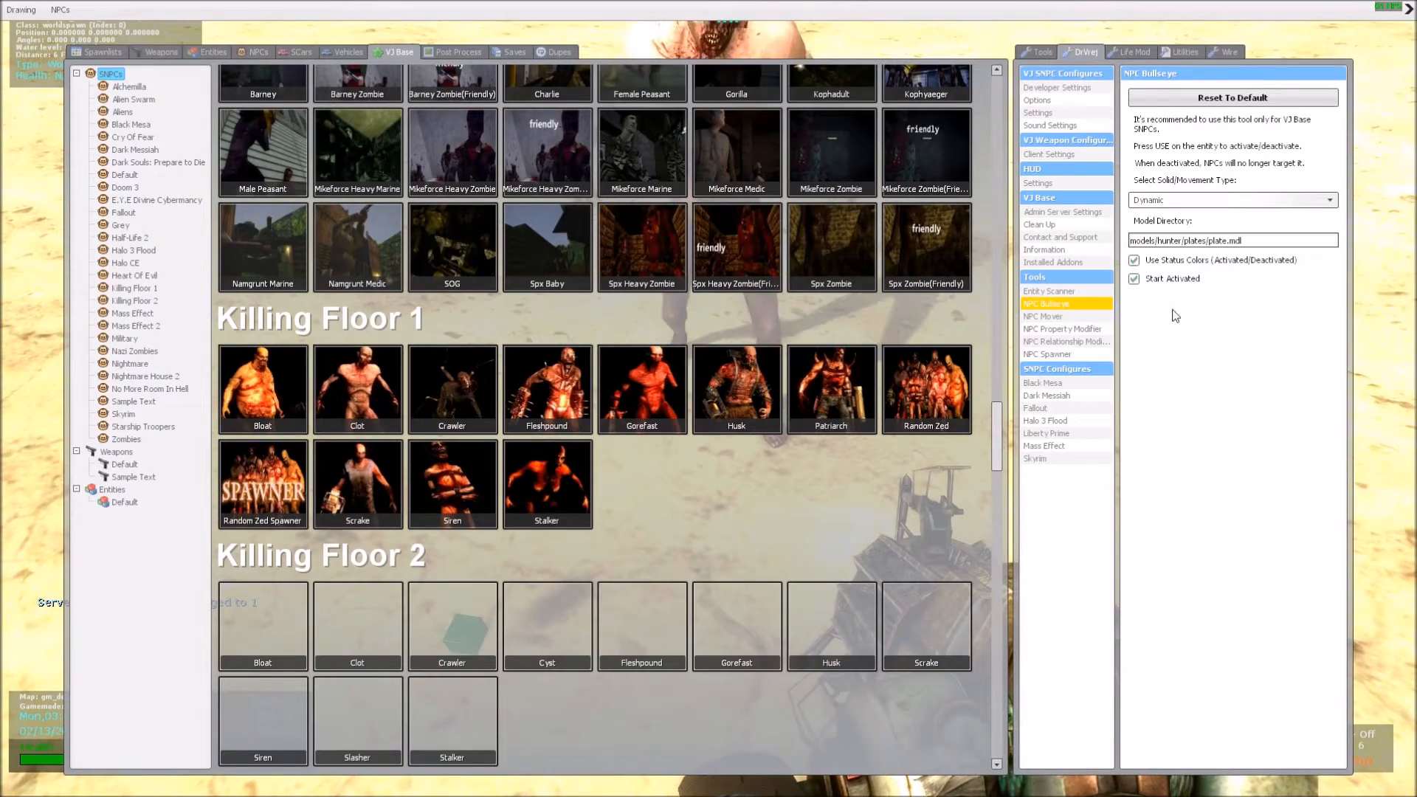
Obtain the Clot's relationship classes with the NPC Relationship Modifier and apply them
left_click(1065, 329)
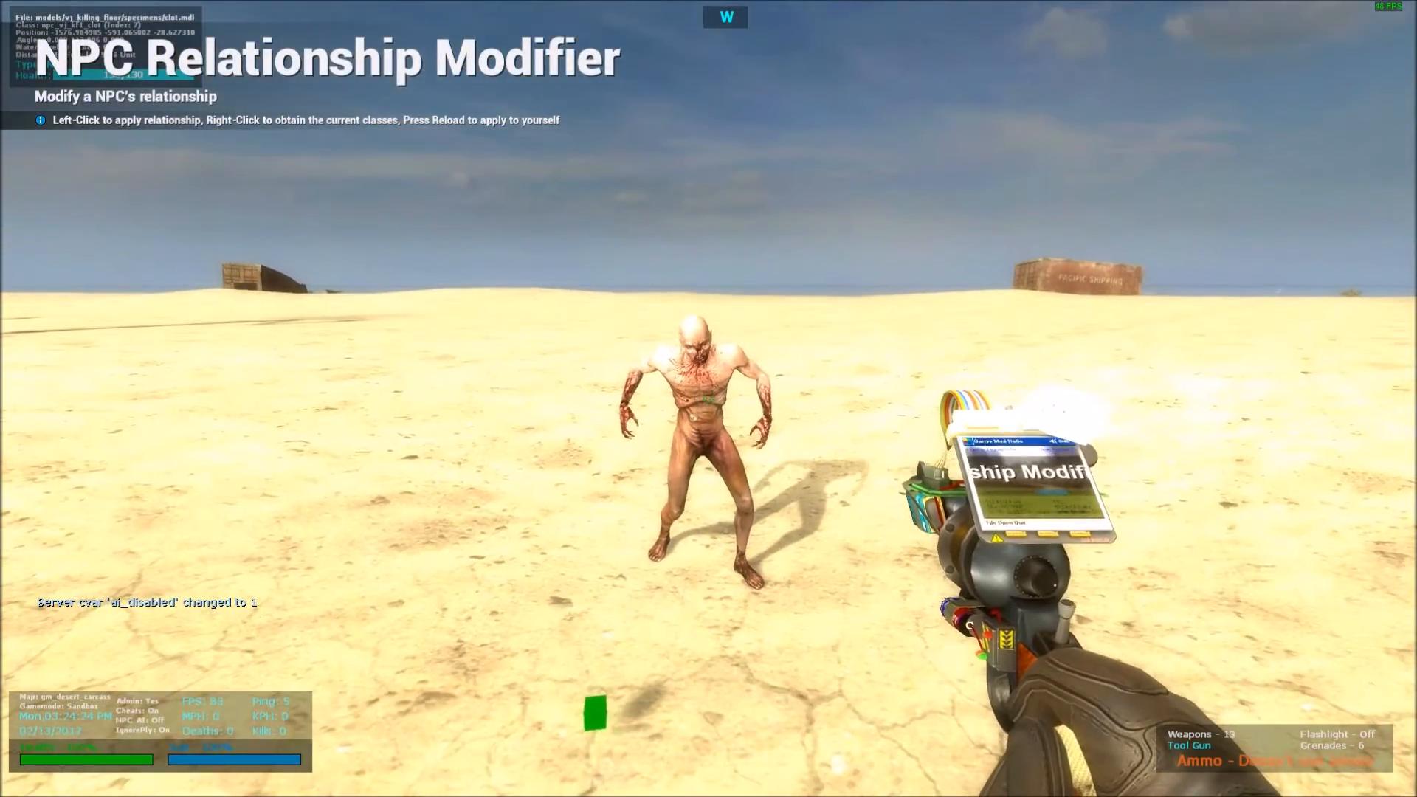
right_click(708, 397)
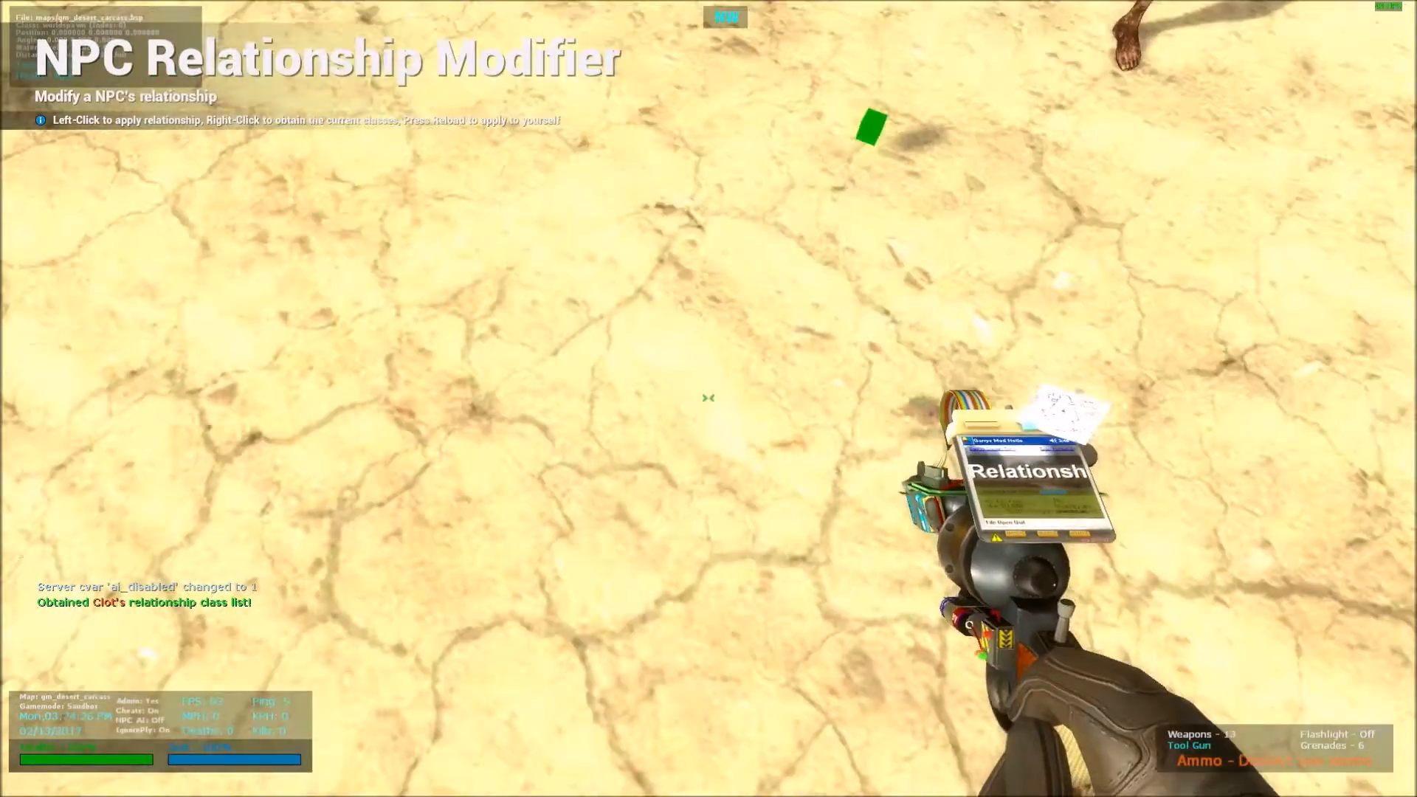
left_click(708, 398)
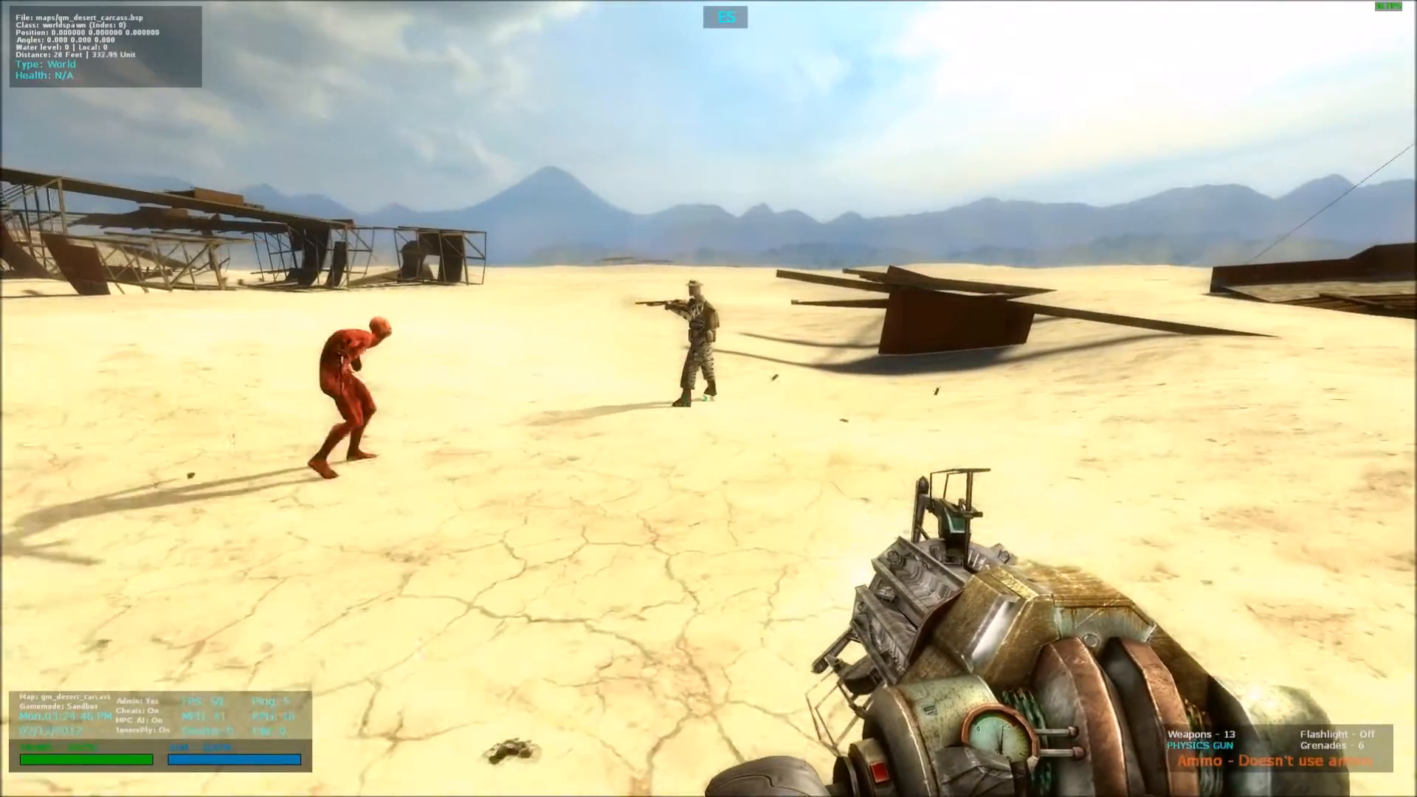
mouse_move(708, 398)
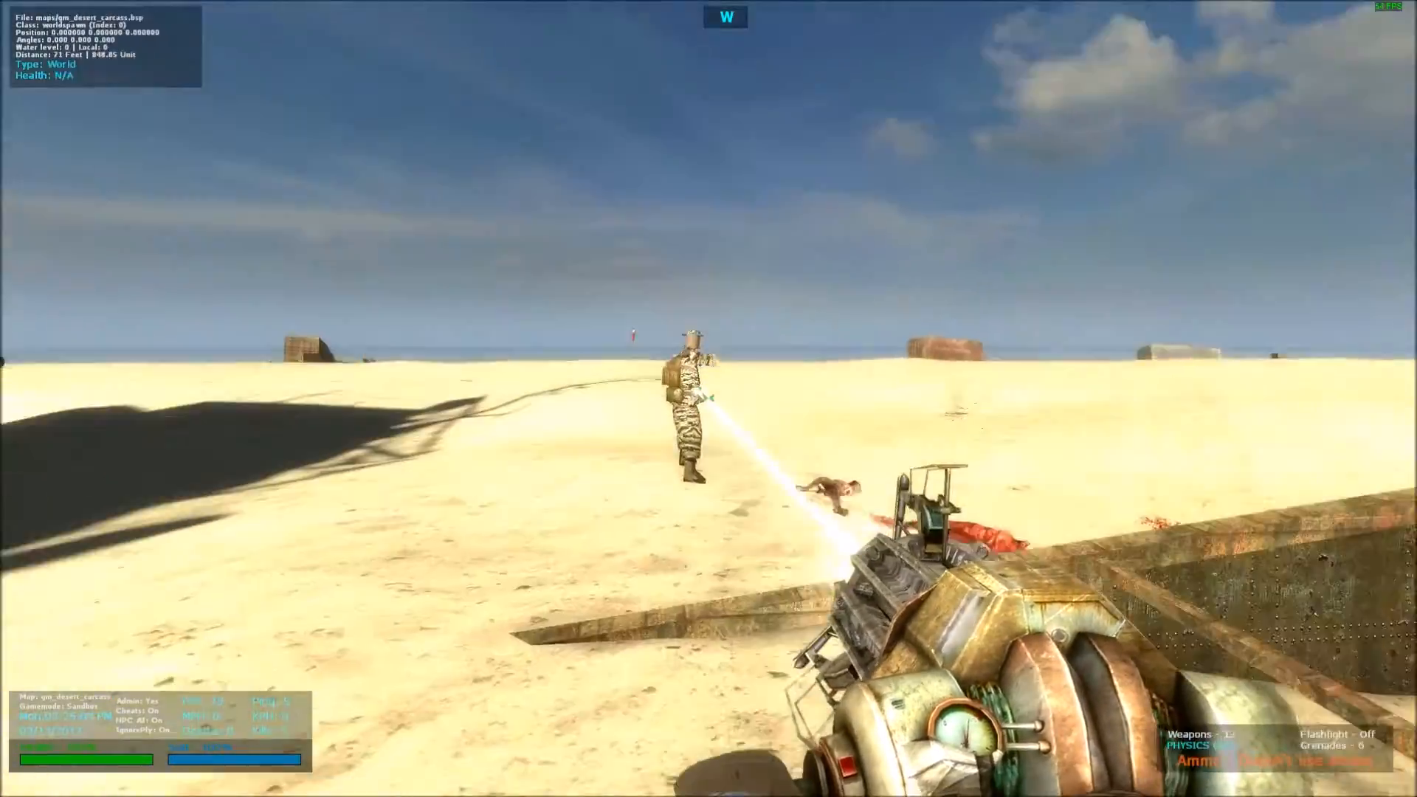
key("s")
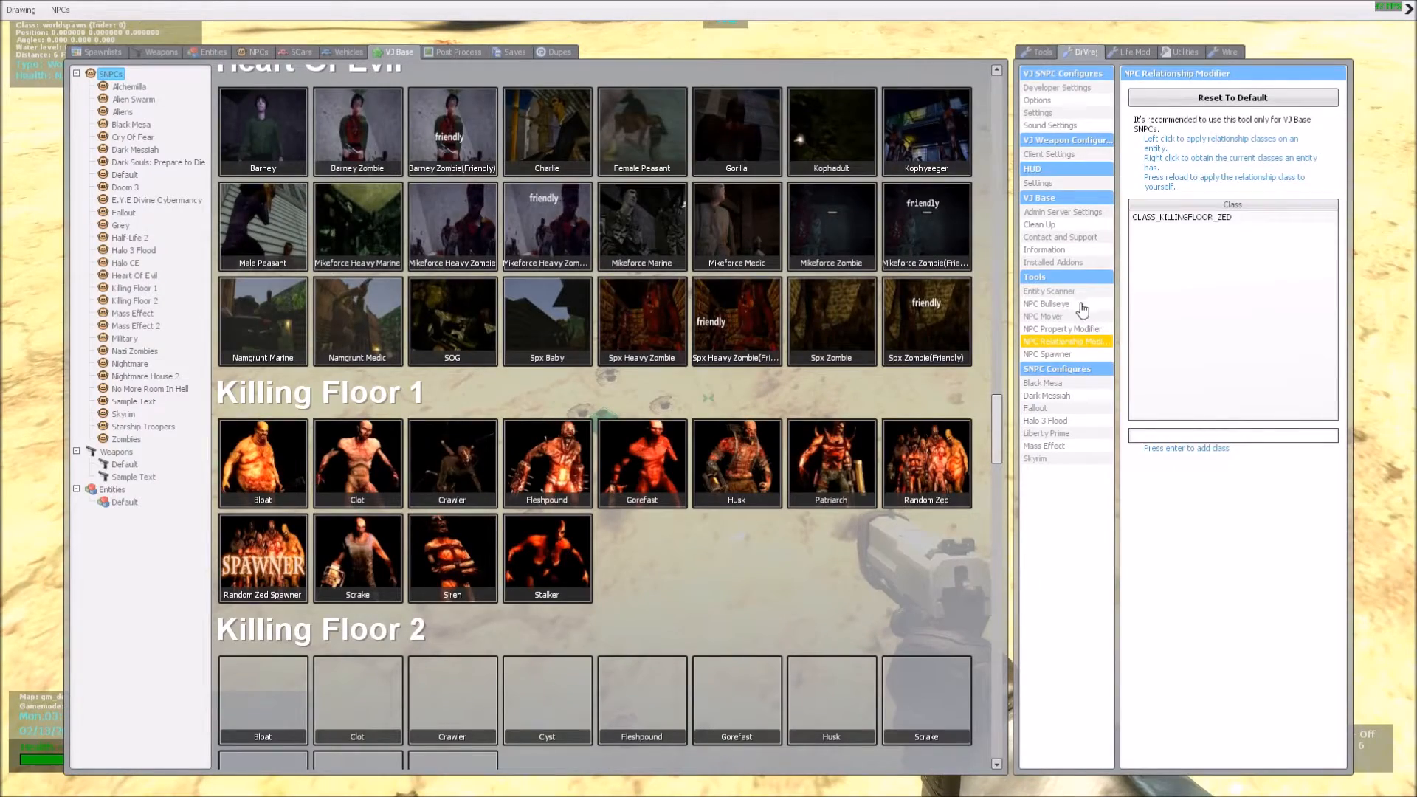
Return from the relationship class list to the NPC Bullseye tool settings
left_click(1047, 302)
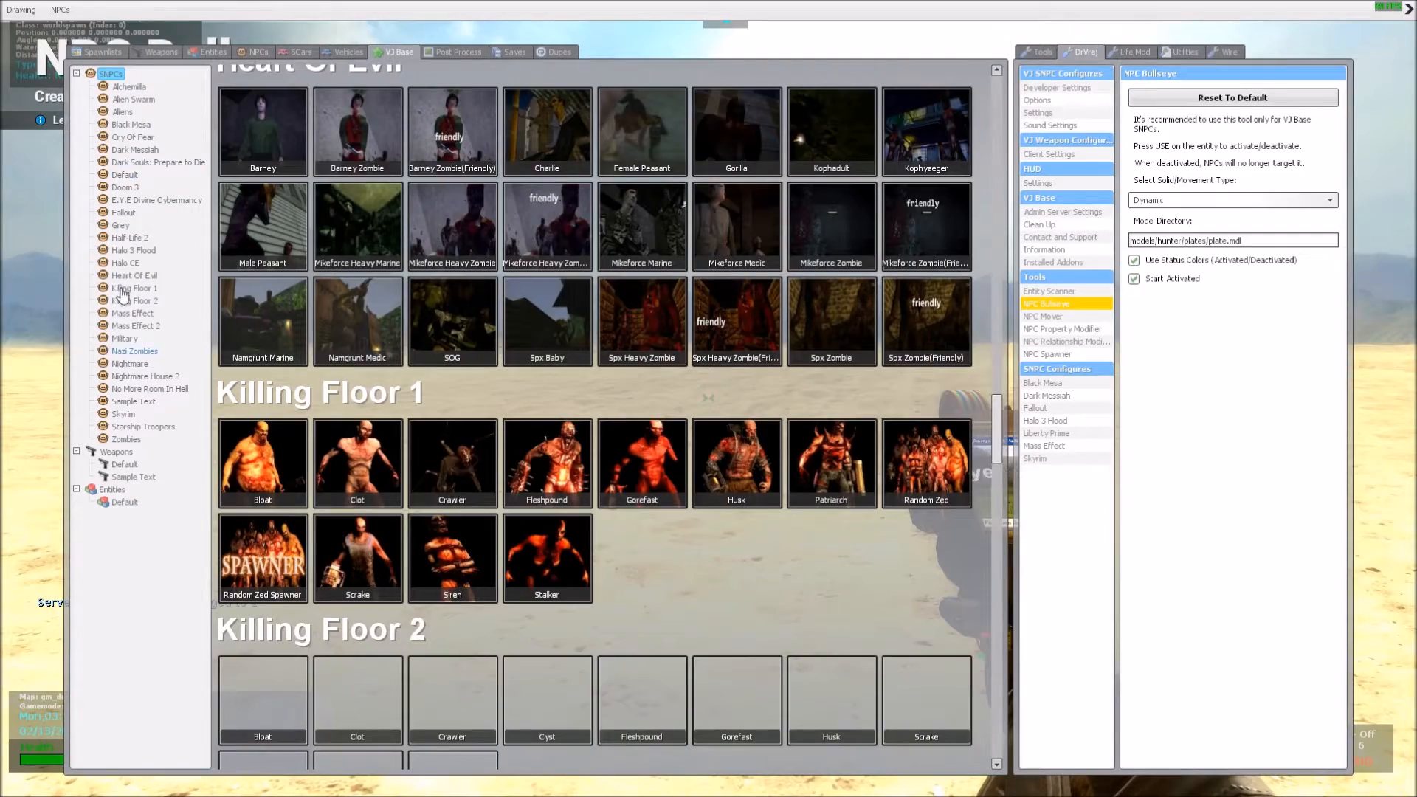
Show the Military SNPC category with enemy and friendly soldiers and tanks
left_click(124, 336)
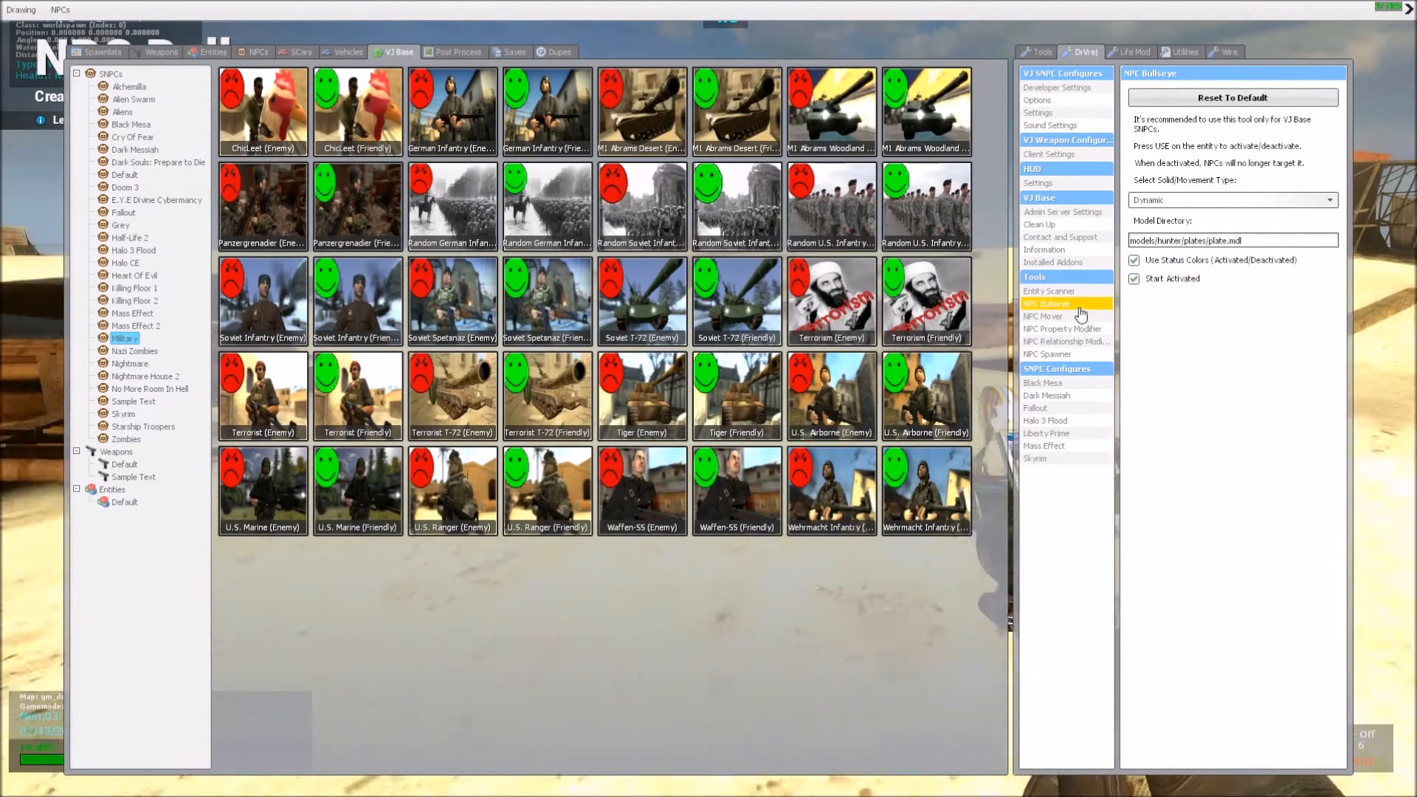
Browse the NPC Property Modifier and NPC Spawner tools, then settle on the Relationship Modifier listing CLASS_KILLINGFLOOR_ZED
left_click(1063, 328)
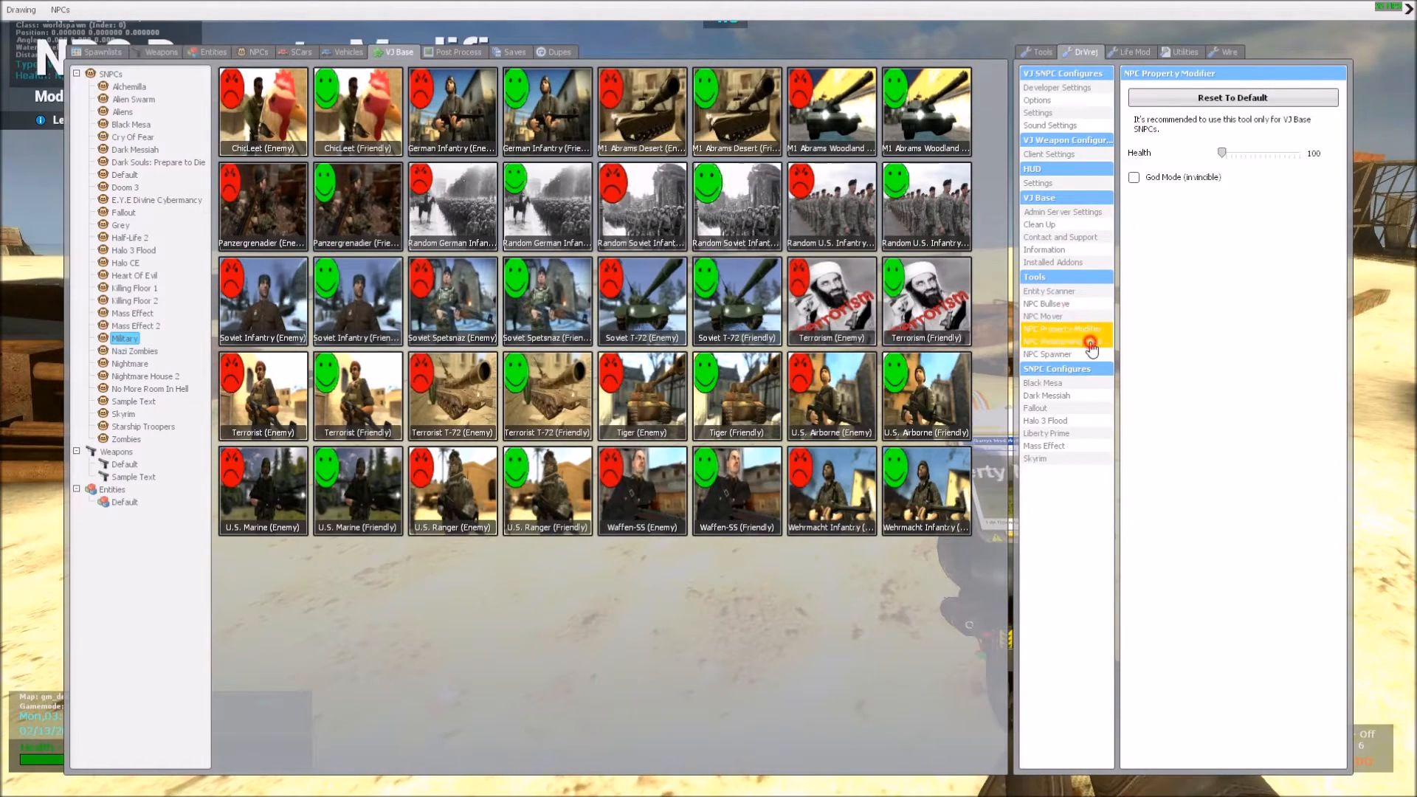
mouse_move(1065, 341)
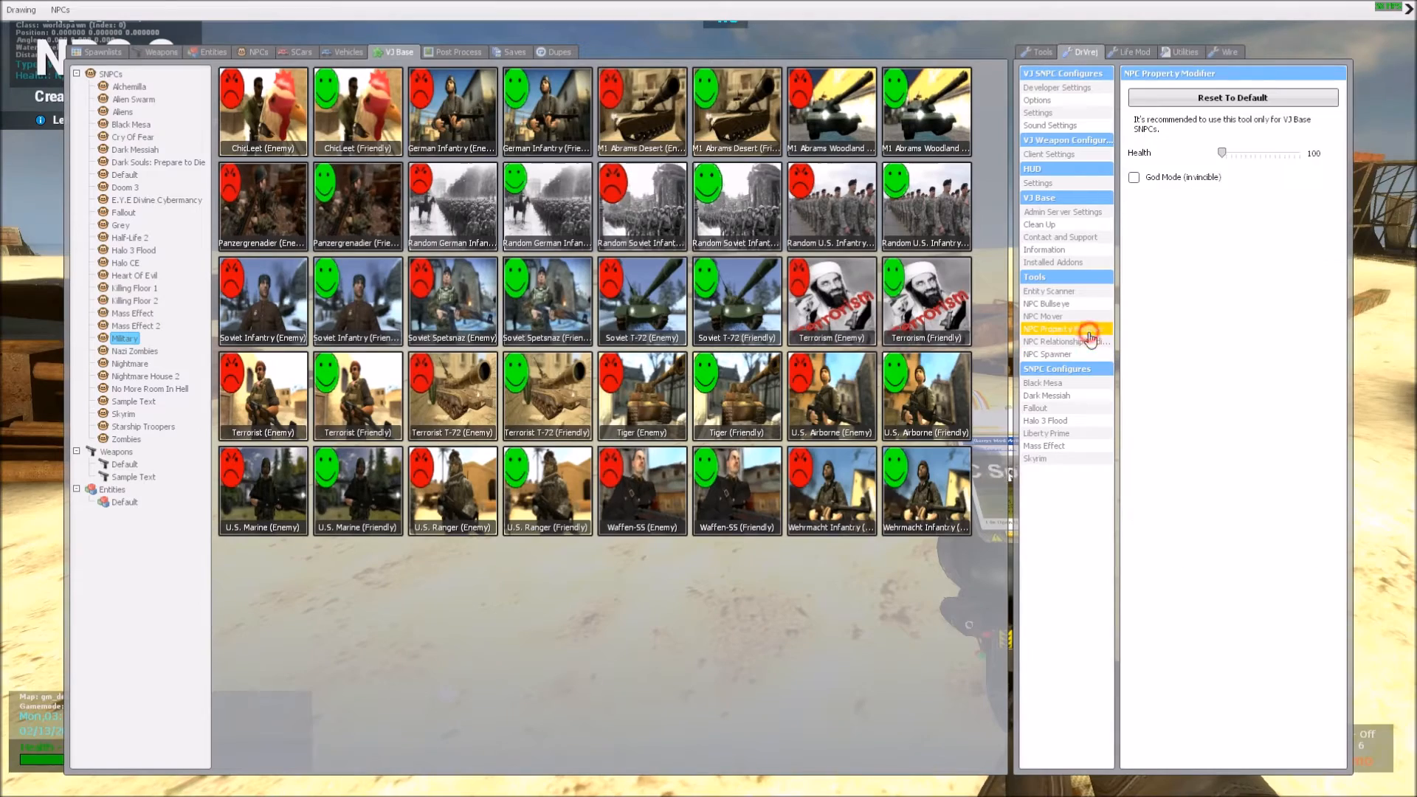
left_click(1063, 341)
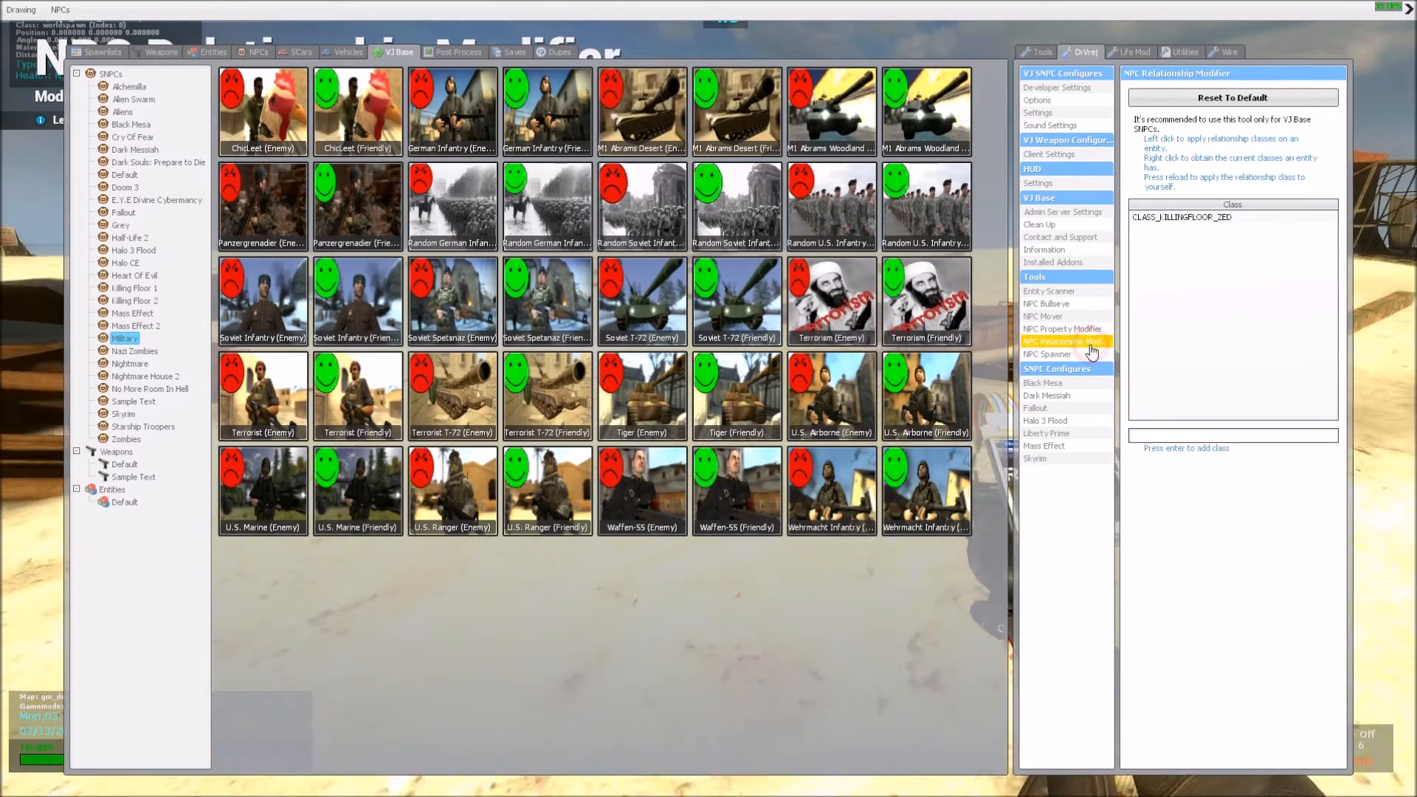
left_click(1048, 354)
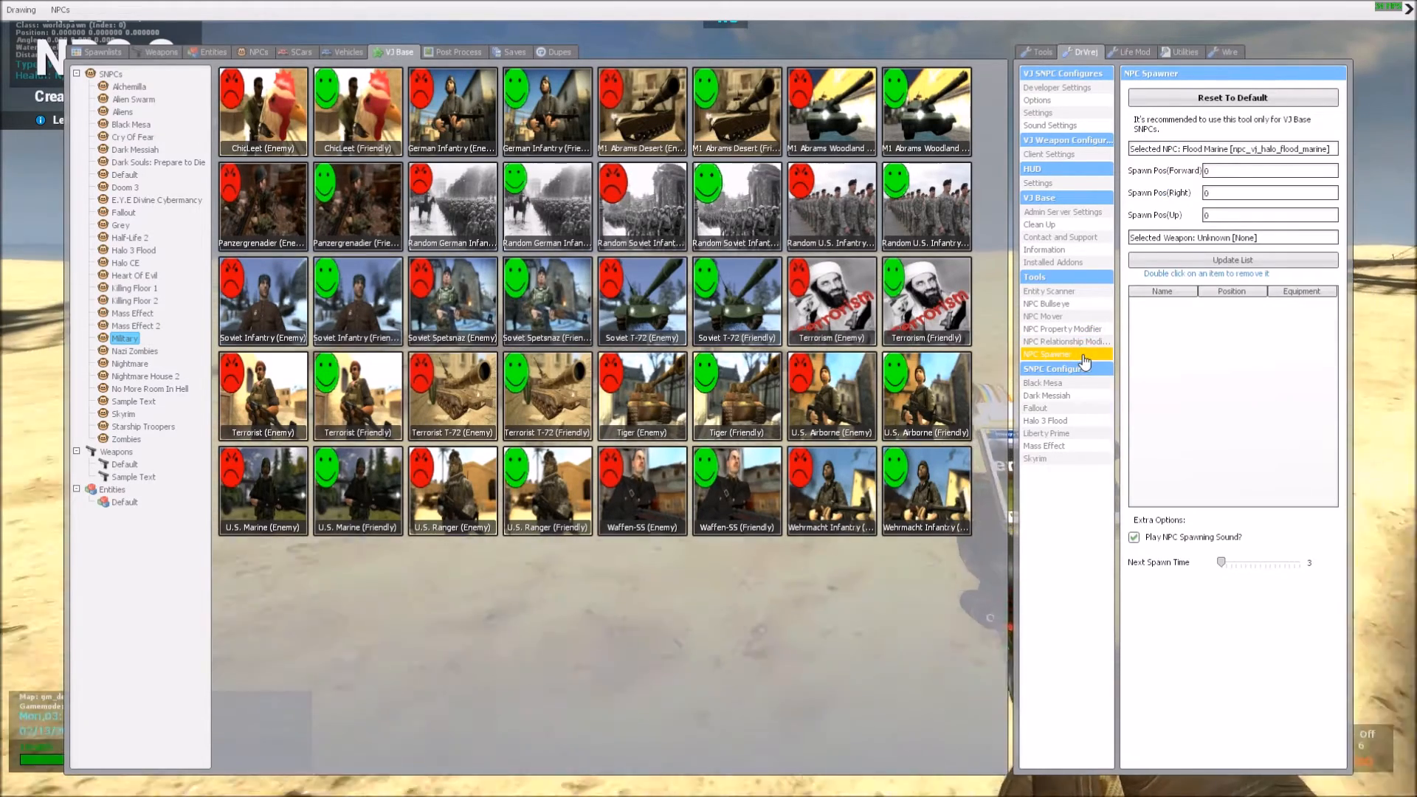
left_click(1063, 328)
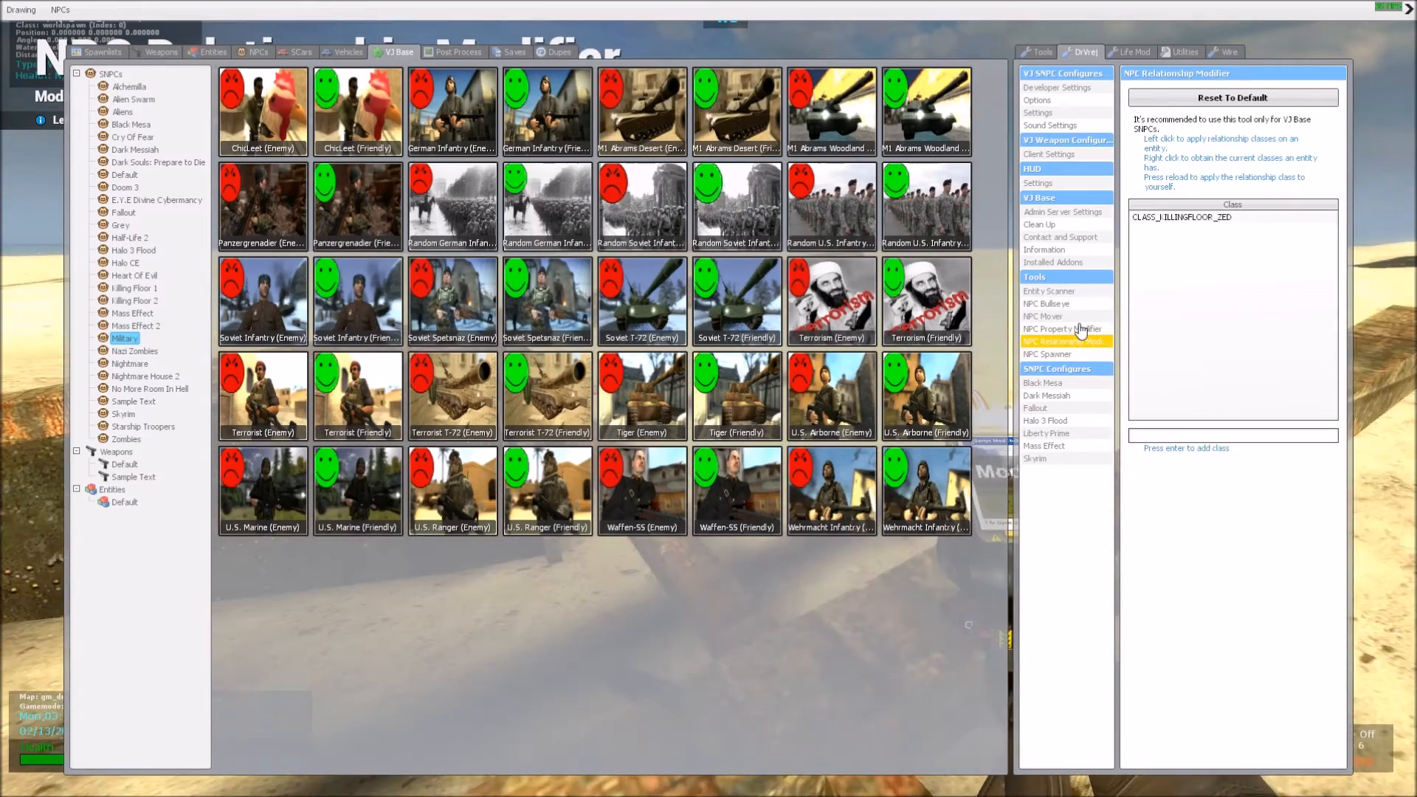